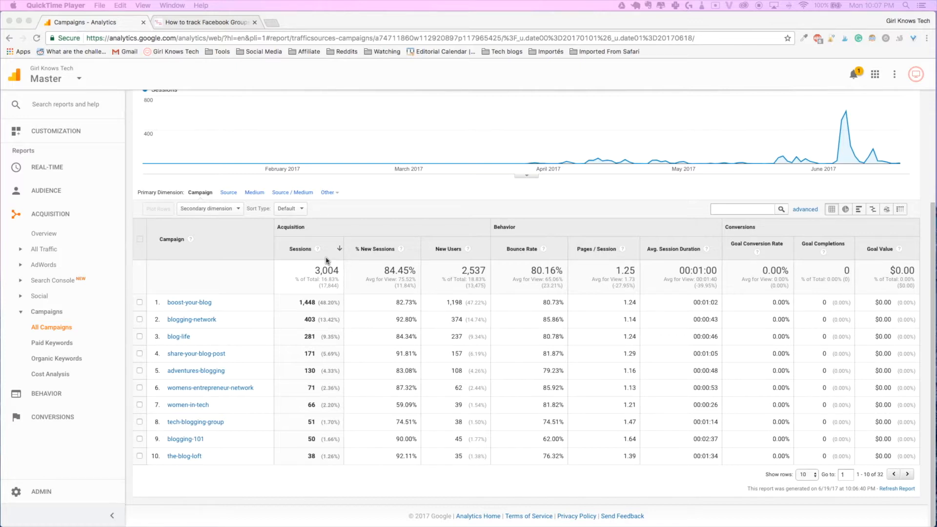
pyautogui.moveTo(258, 267)
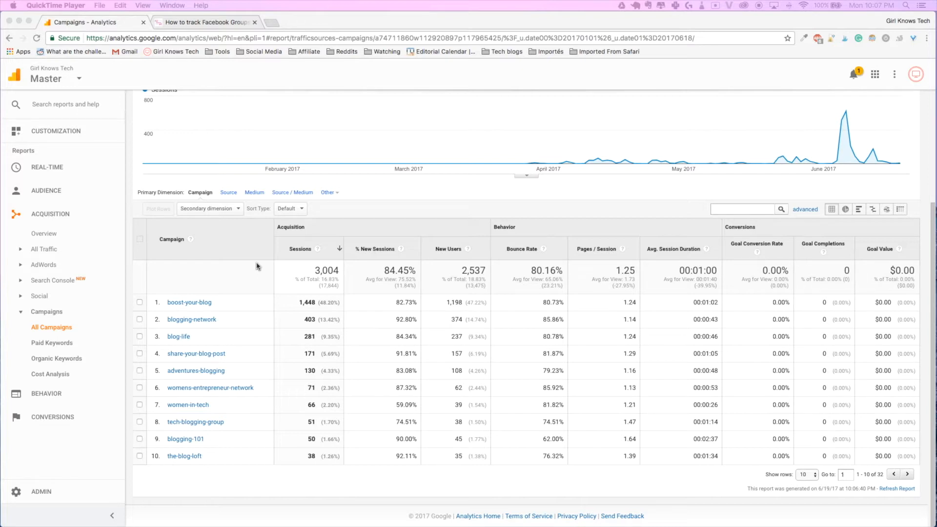
pyautogui.moveTo(190, 309)
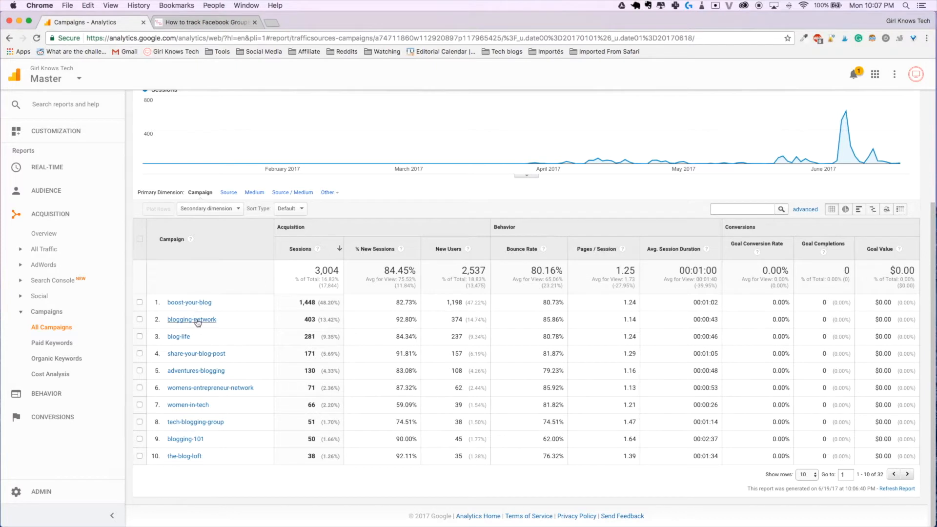
pyautogui.moveTo(189, 354)
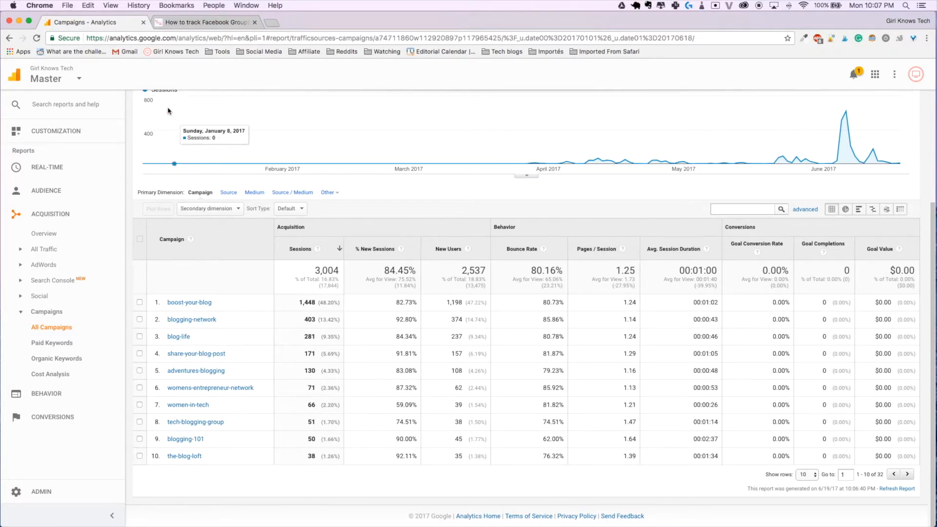
# - Open the Facebook Groups tracking post and select utm_source and utm_campaign in the example link
pyautogui.click(206, 22)
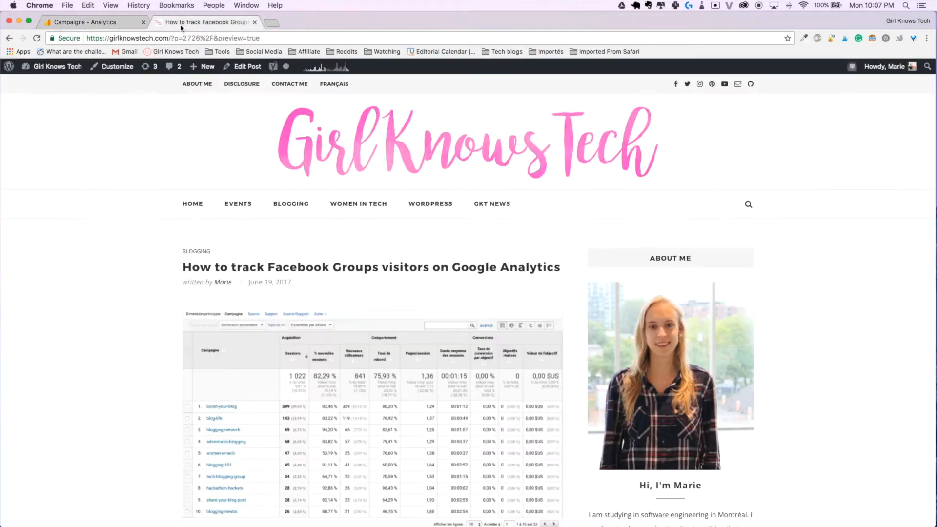
pyautogui.scroll(-3)
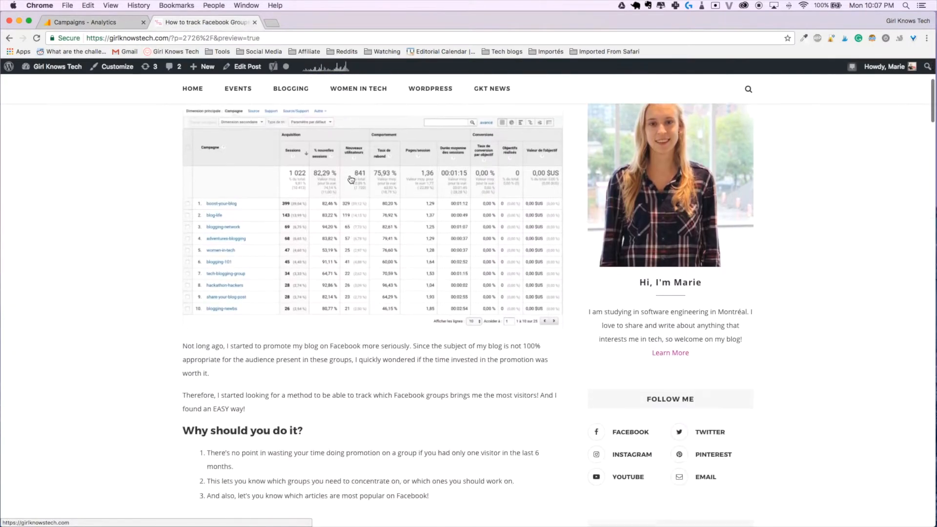
pyautogui.scroll(-3)
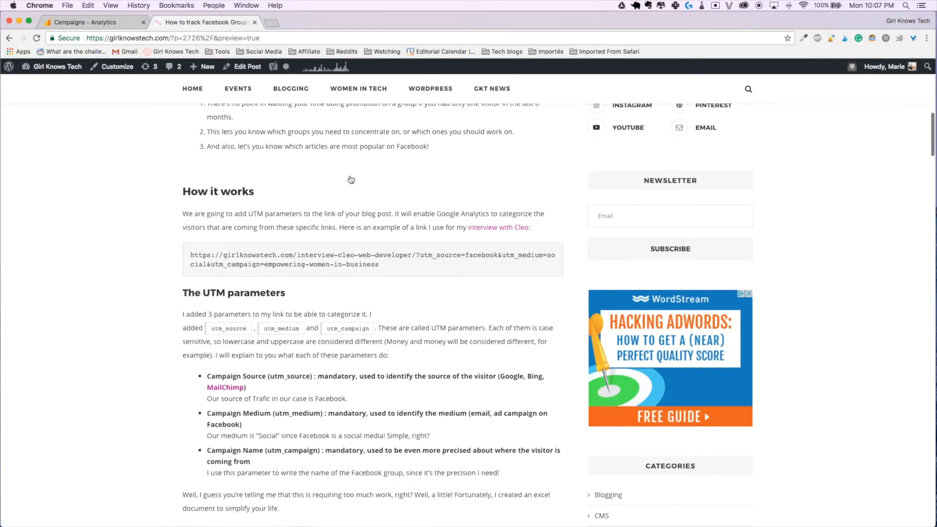
pyautogui.scroll(-3)
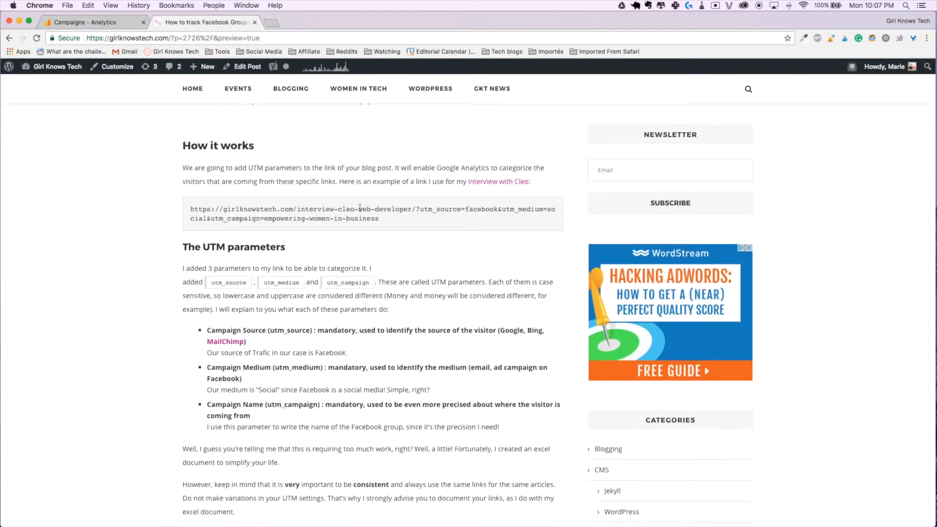
pyautogui.doubleClick(432, 209)
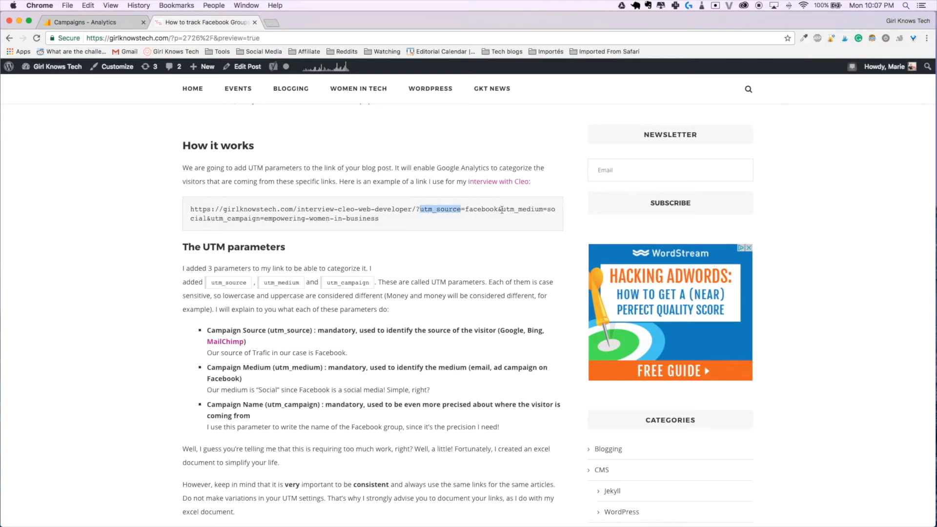
pyautogui.doubleClick(522, 210)
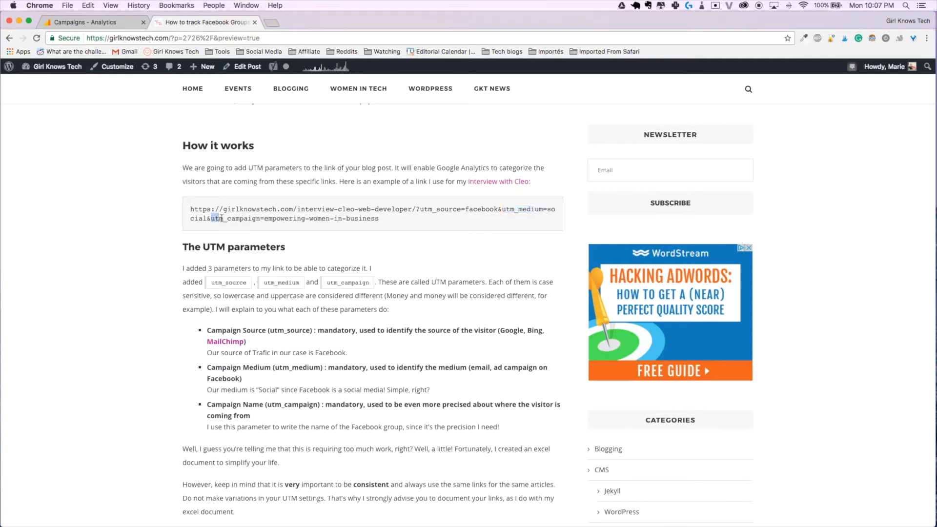
# - Read down through the three UTM parameter explanations toward the free Google sheet section
pyautogui.scroll(-3)
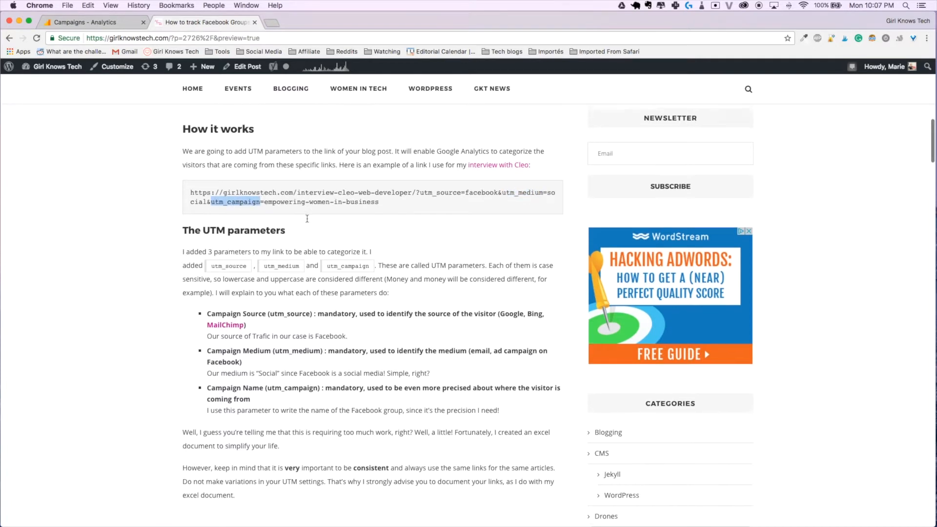
pyautogui.scroll(-3)
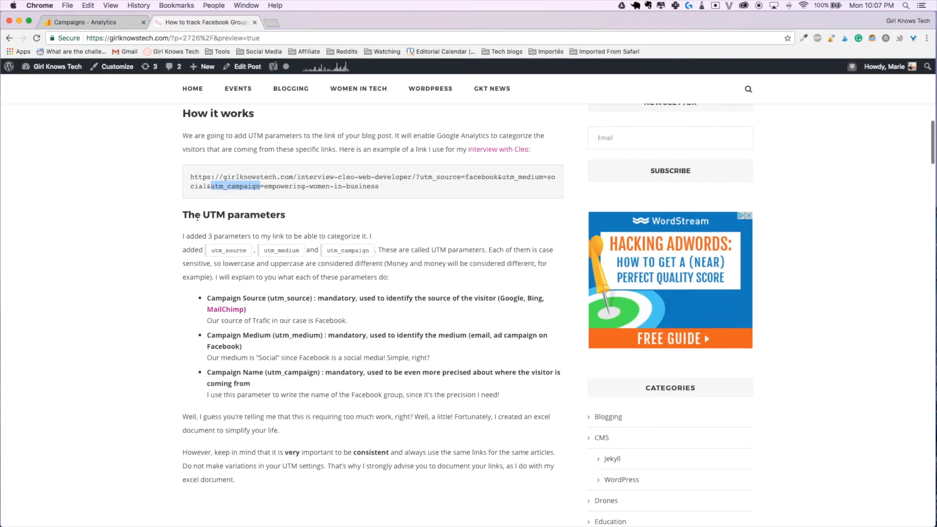
pyautogui.moveTo(186, 291)
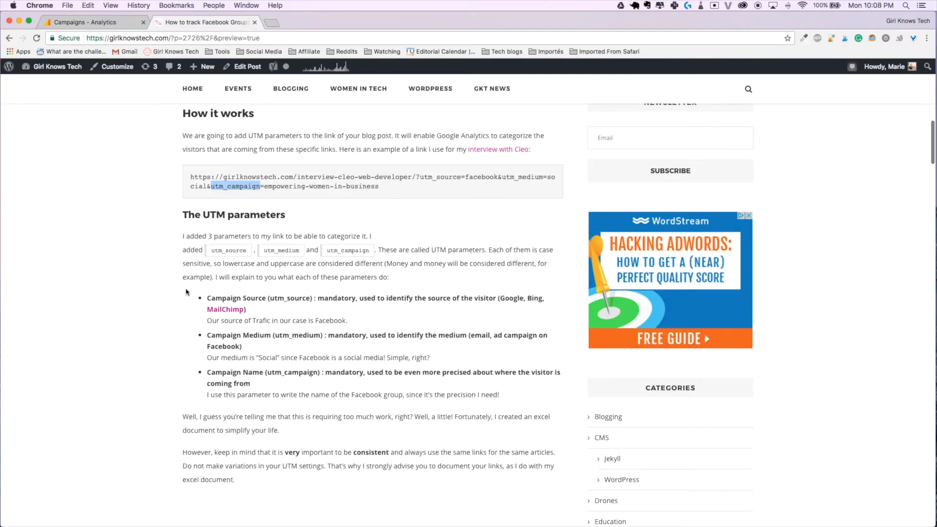
pyautogui.moveTo(260, 261)
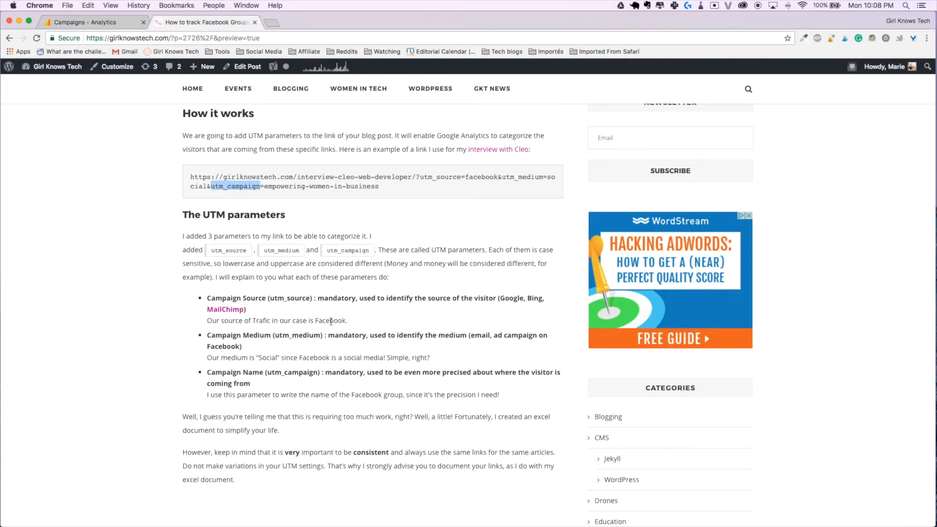
pyautogui.moveTo(458, 349)
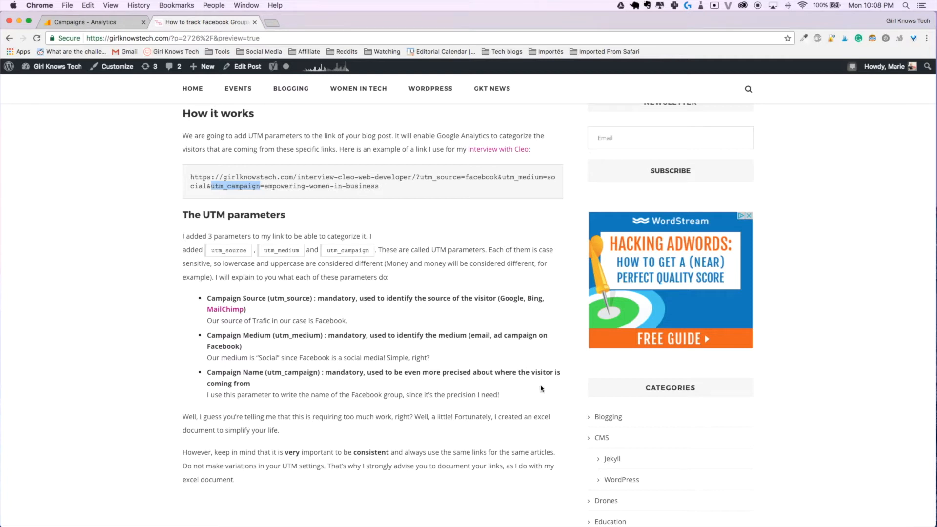
pyautogui.moveTo(530, 389)
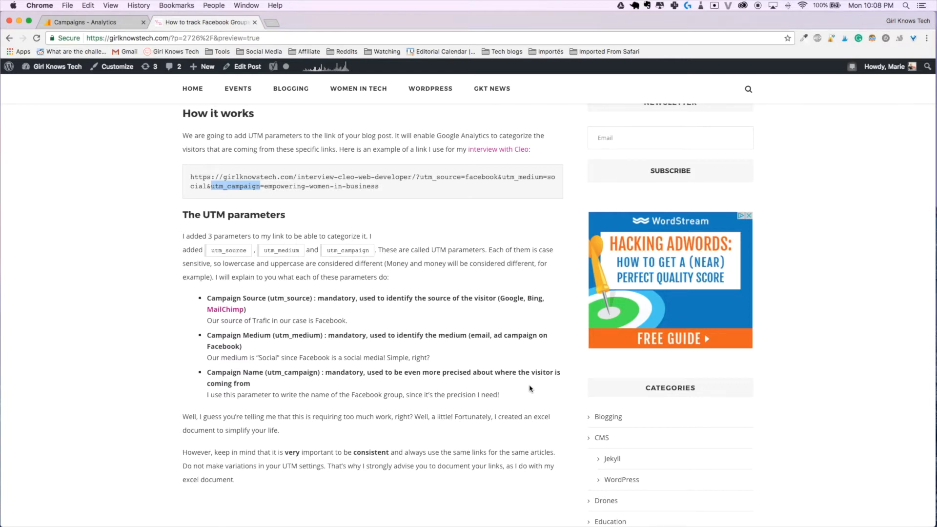
pyautogui.scroll(-3)
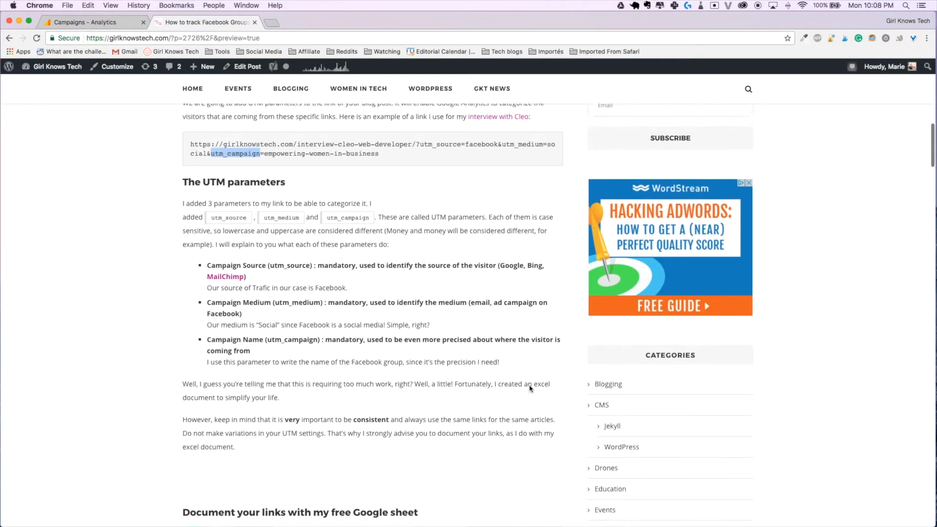
pyautogui.scroll(-3)
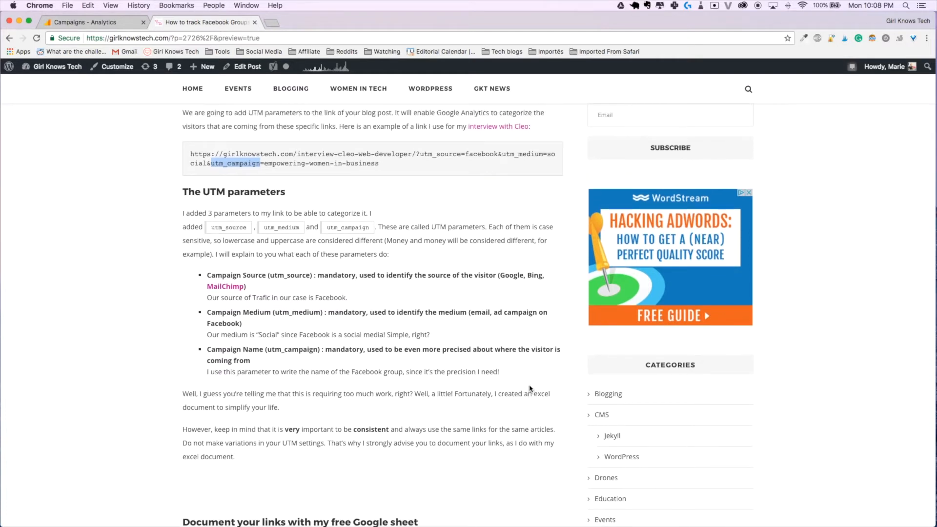
pyautogui.scroll(-3)
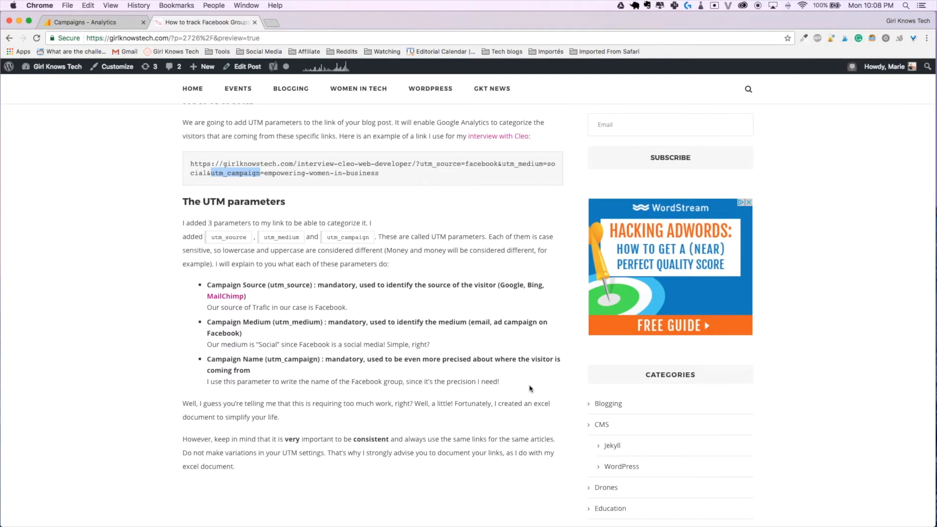
pyautogui.scroll(-3)
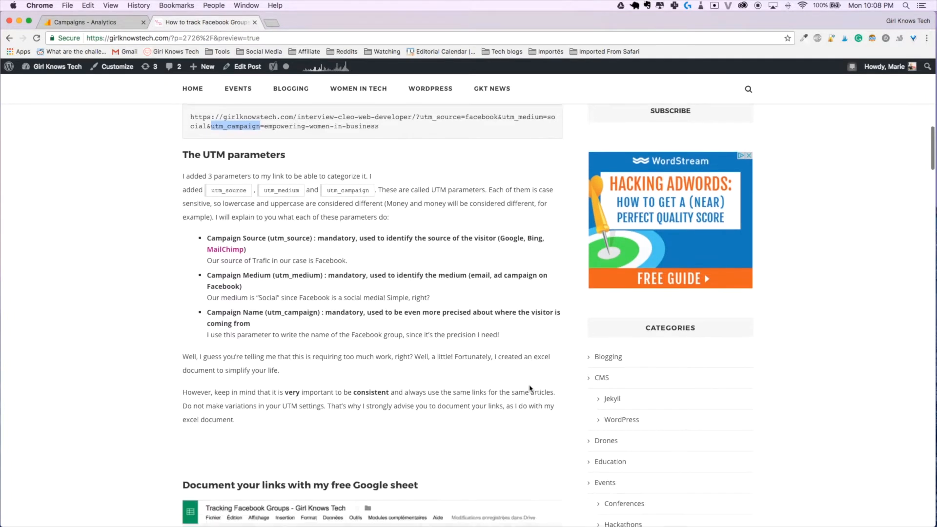
# - Scroll down to the 'Document your links with my free Google sheet' heading and its screenshot
pyautogui.scroll(-3)
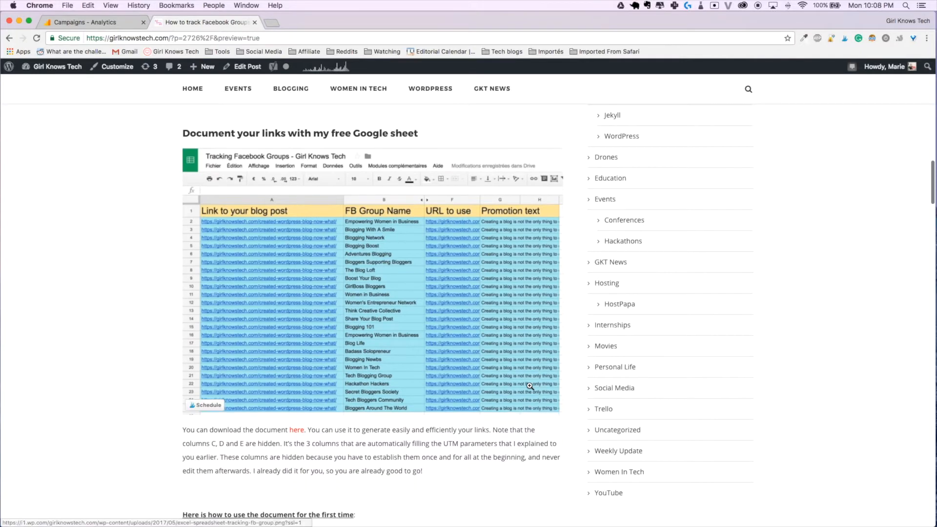
pyautogui.scroll(-3)
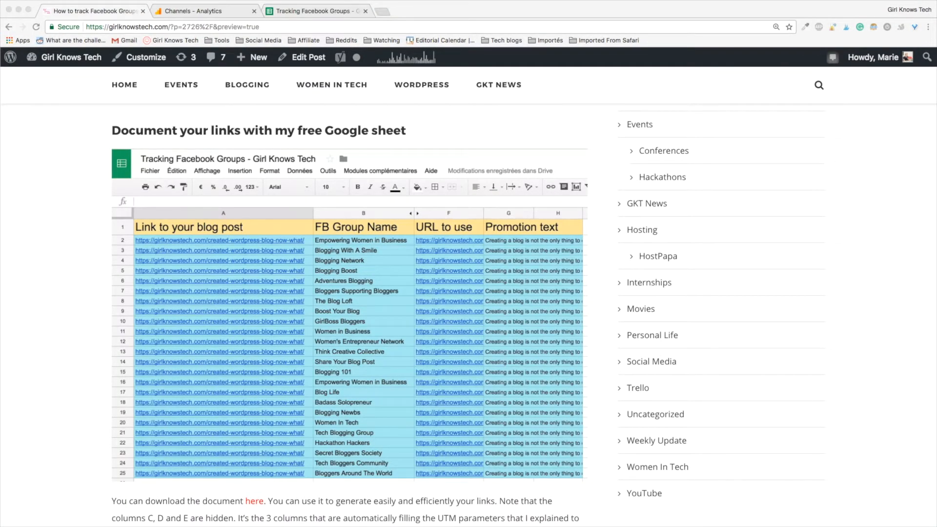
pyautogui.moveTo(404, 163)
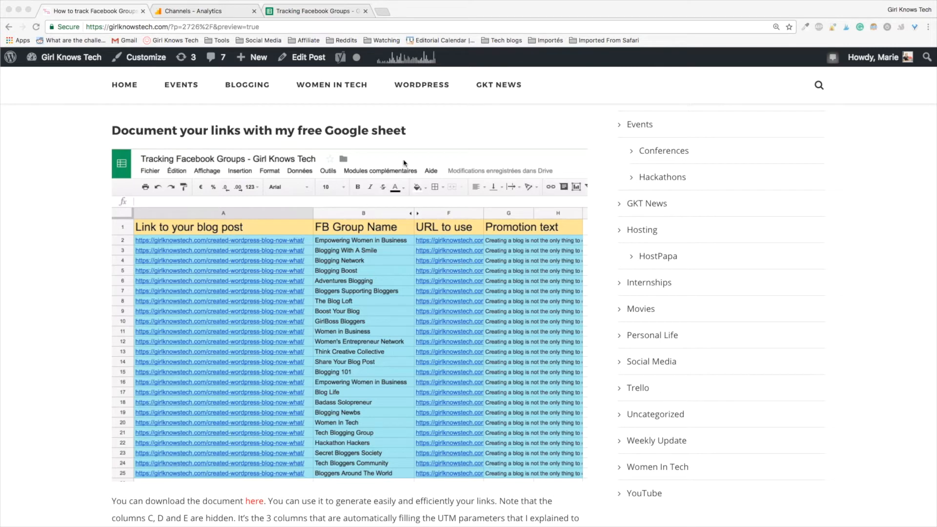
pyautogui.moveTo(473, 130)
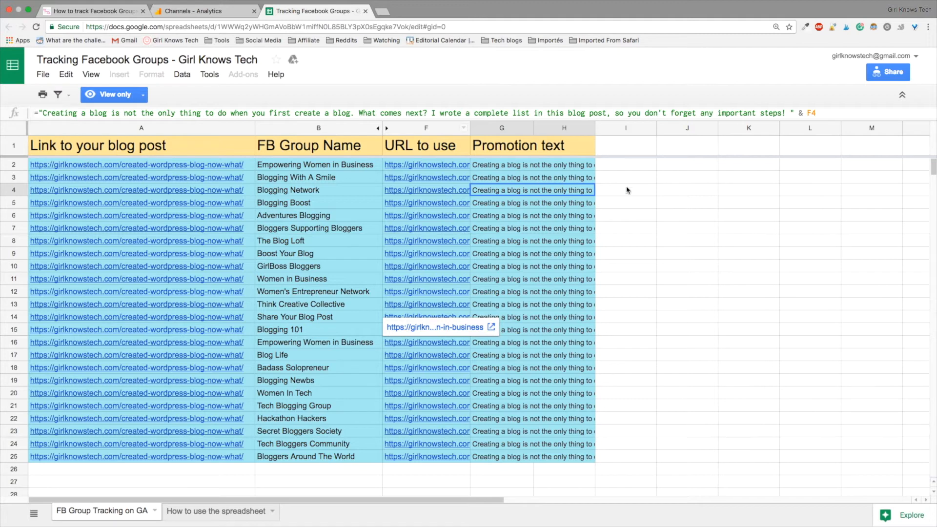
pyautogui.moveTo(644, 192)
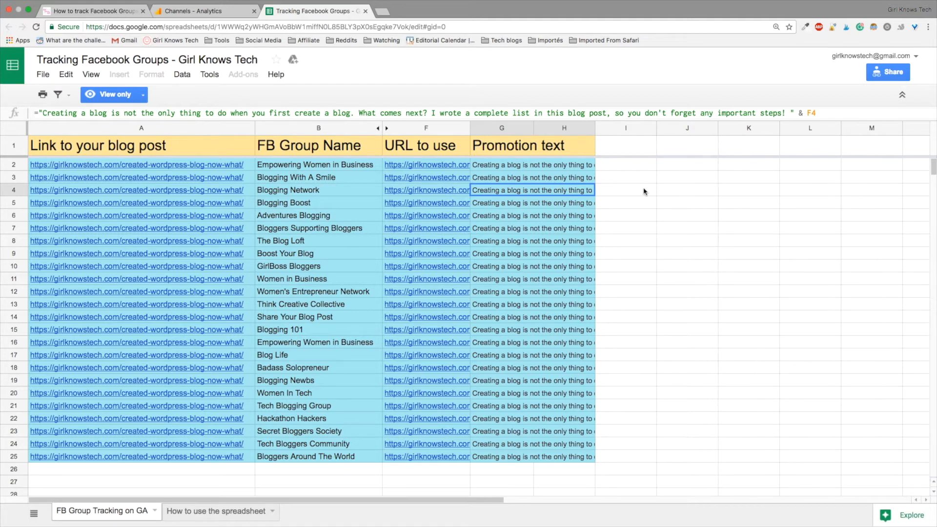
# - Open the File menu of the view-only Tracking Facebook Groups spreadsheet
pyautogui.click(42, 75)
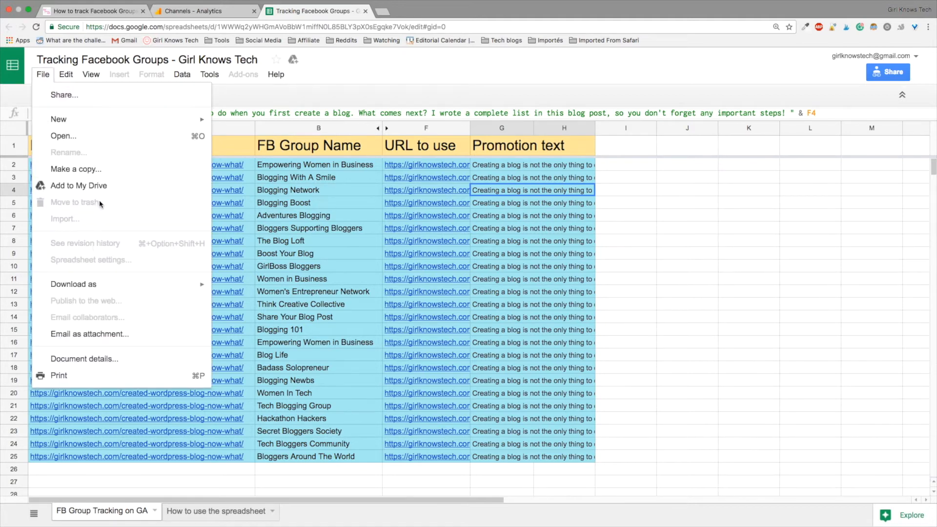
# - Create an editable copy of the spreadsheet titled 'Promotion Facebook Groups'
pyautogui.click(75, 168)
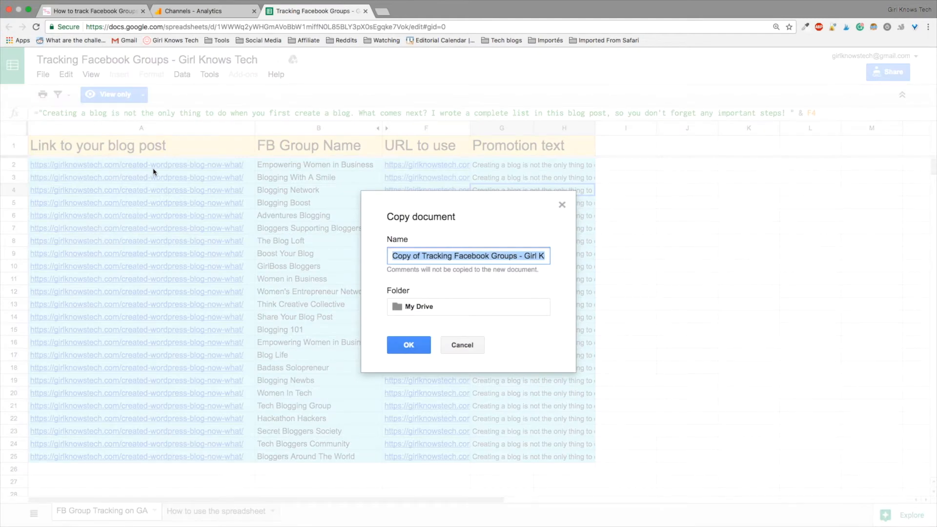
pyautogui.write('Promotion Facebook Groups')
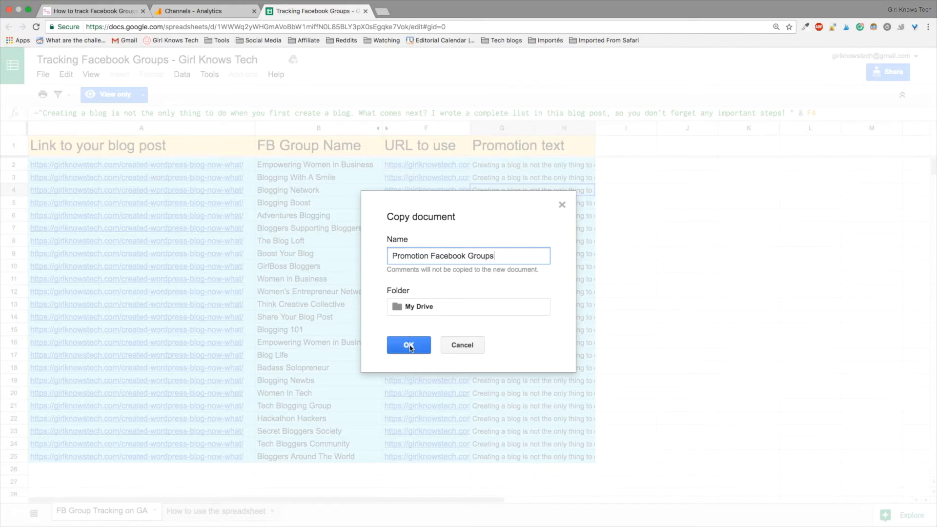
pyautogui.click(409, 345)
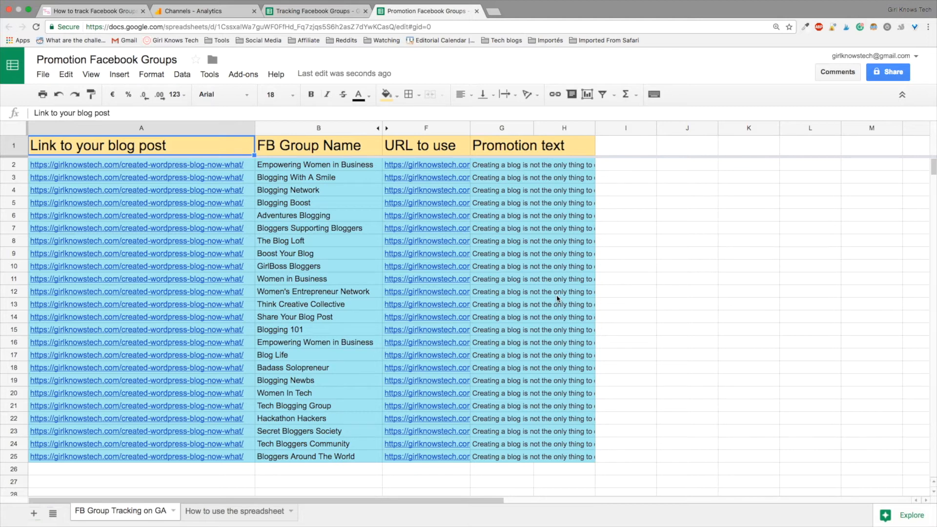
pyautogui.moveTo(490, 306)
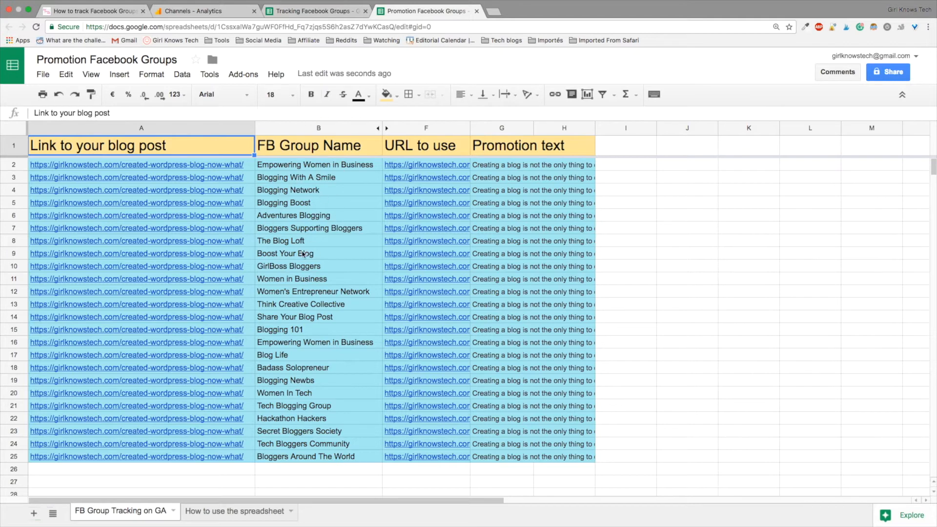
pyautogui.moveTo(325, 216)
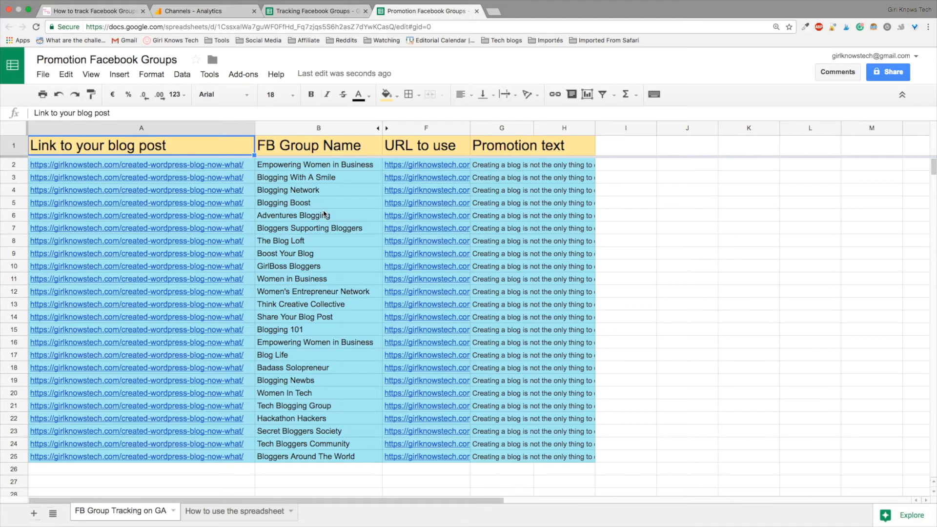
pyautogui.click(317, 165)
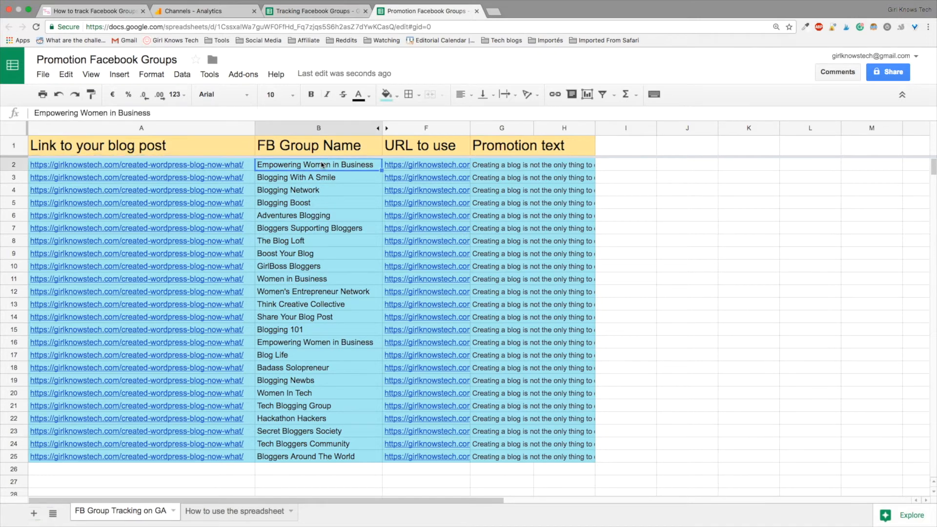
pyautogui.click(318, 178)
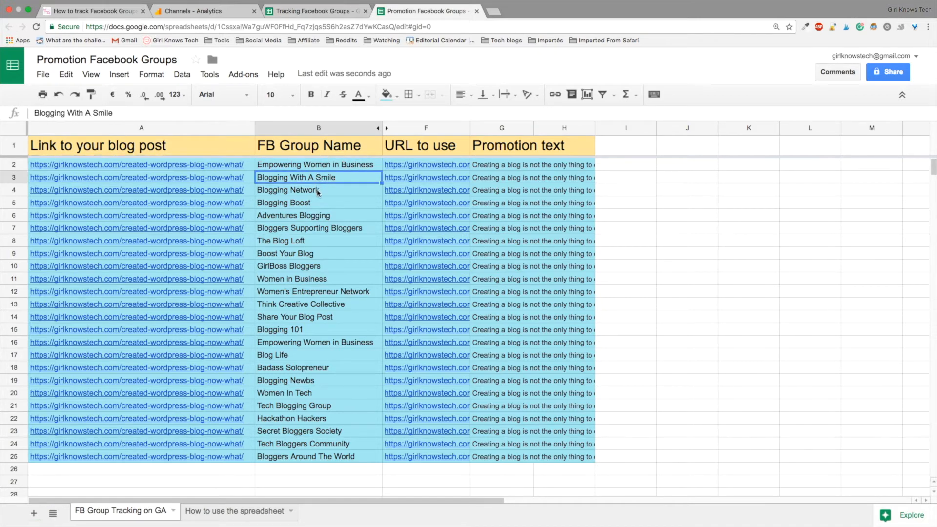
pyautogui.click(318, 215)
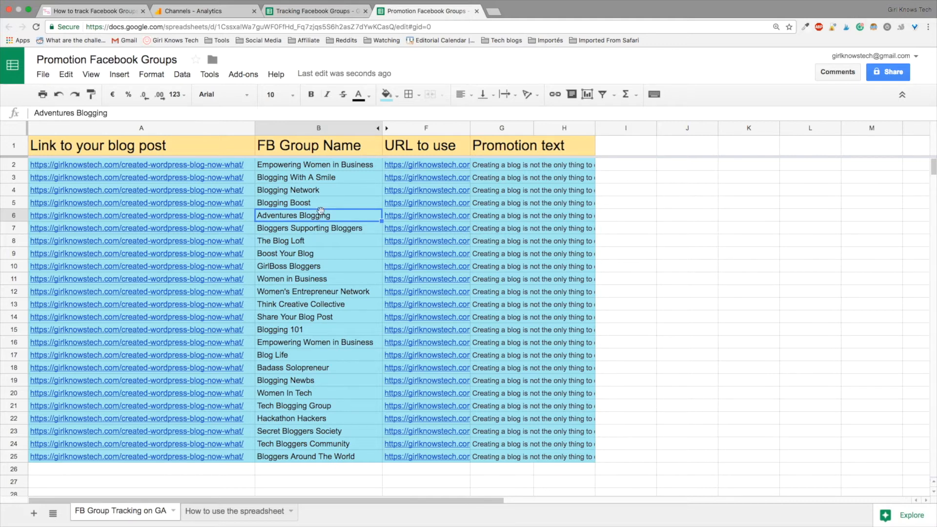
pyautogui.moveTo(324, 194)
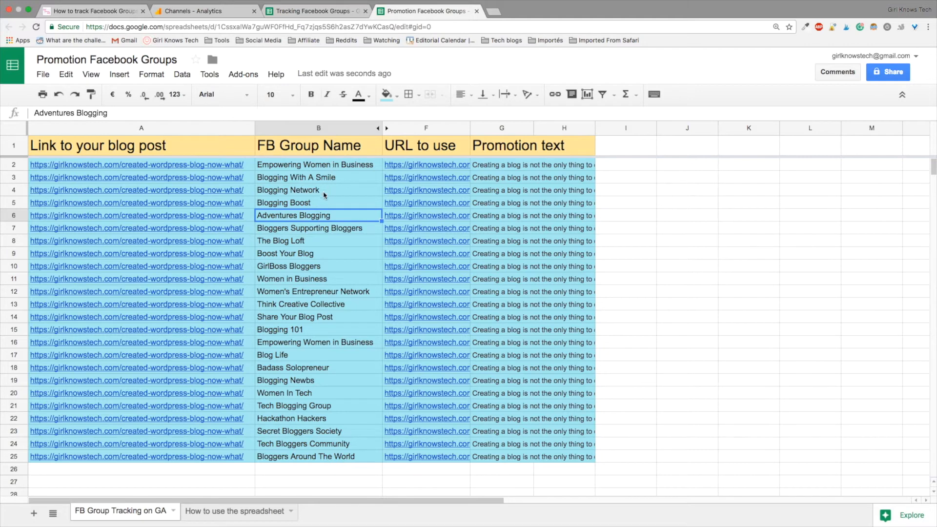
pyautogui.moveTo(319, 205)
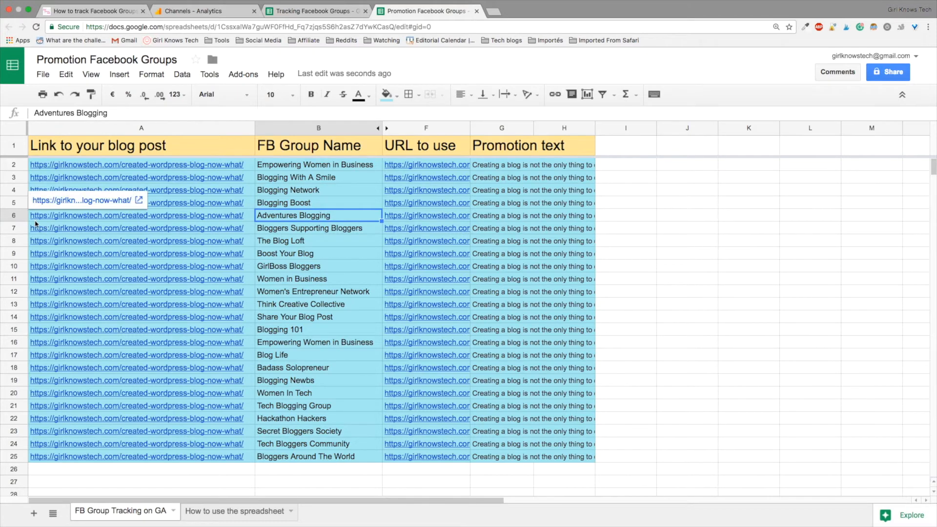
pyautogui.moveTo(52, 228)
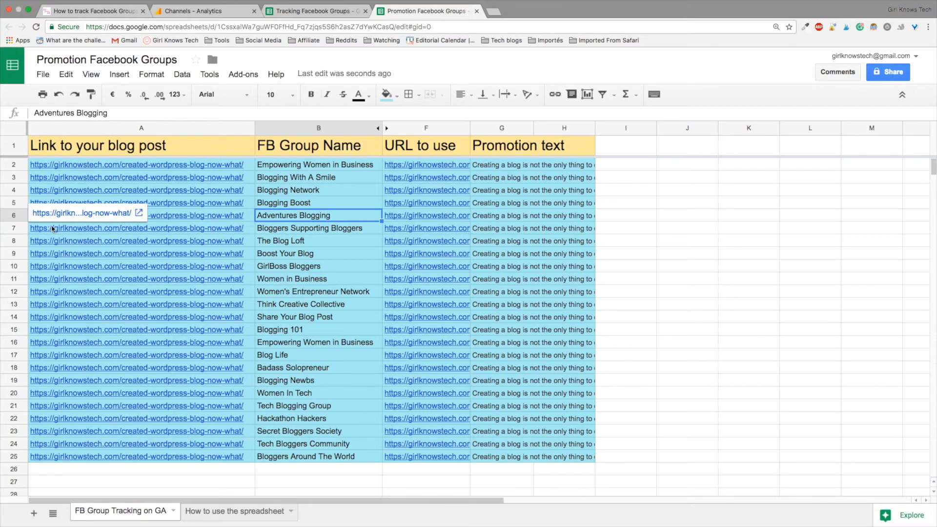
# - Delete cells A7:H25 with shift up, keeping only five group rows
pyautogui.click(136, 228)
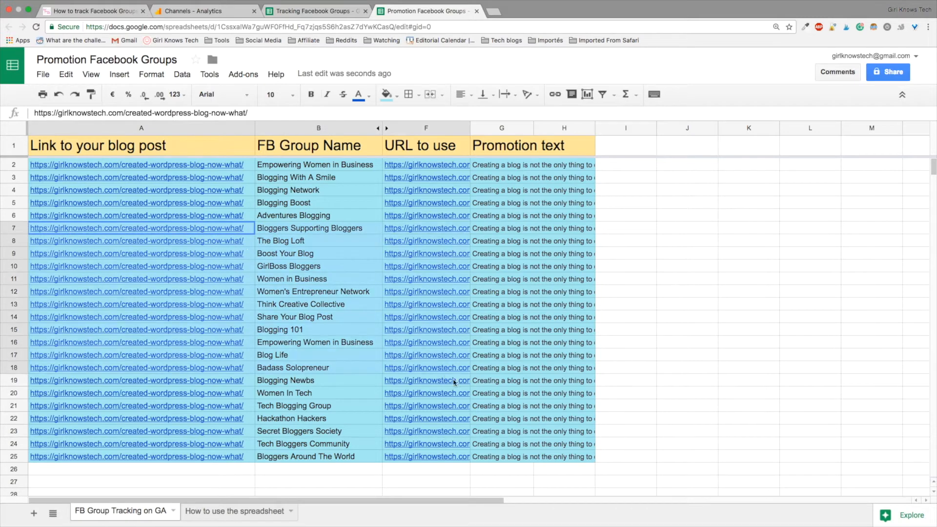
pyautogui.rightClick(527, 359)
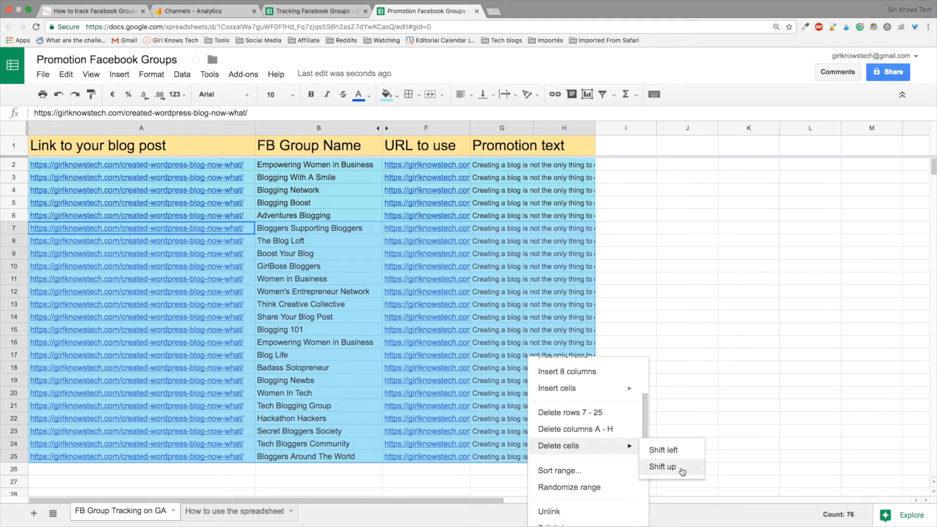
pyautogui.click(662, 466)
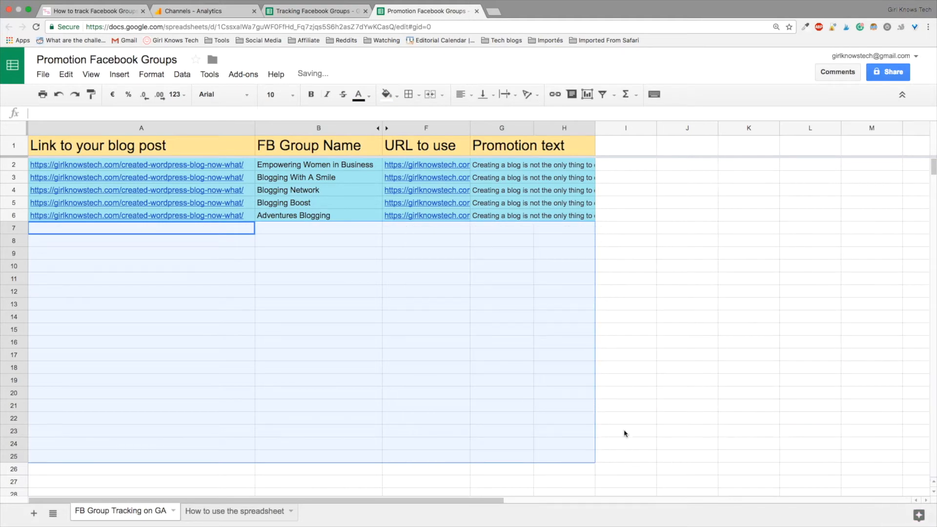
pyautogui.moveTo(540, 378)
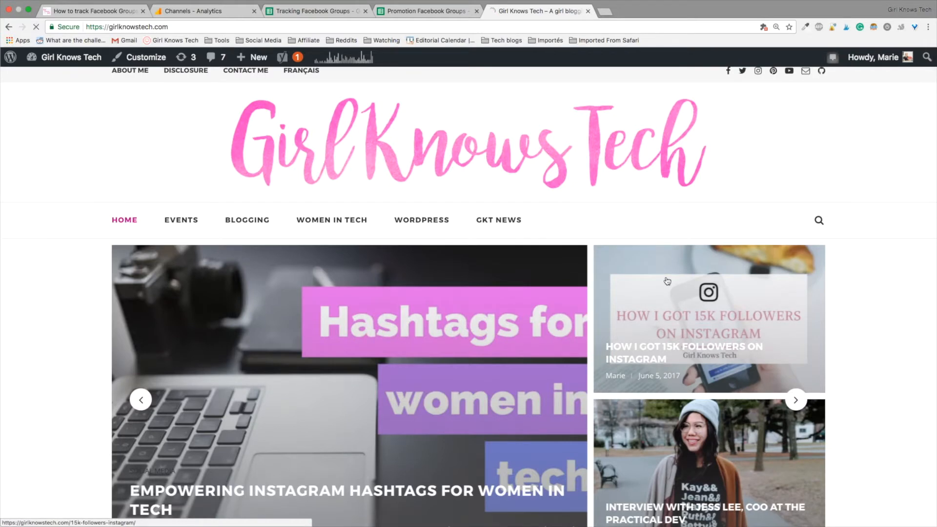
# - Copy the URL of the 'How I got 15k followers on Instagram' blog post
pyautogui.click(708, 319)
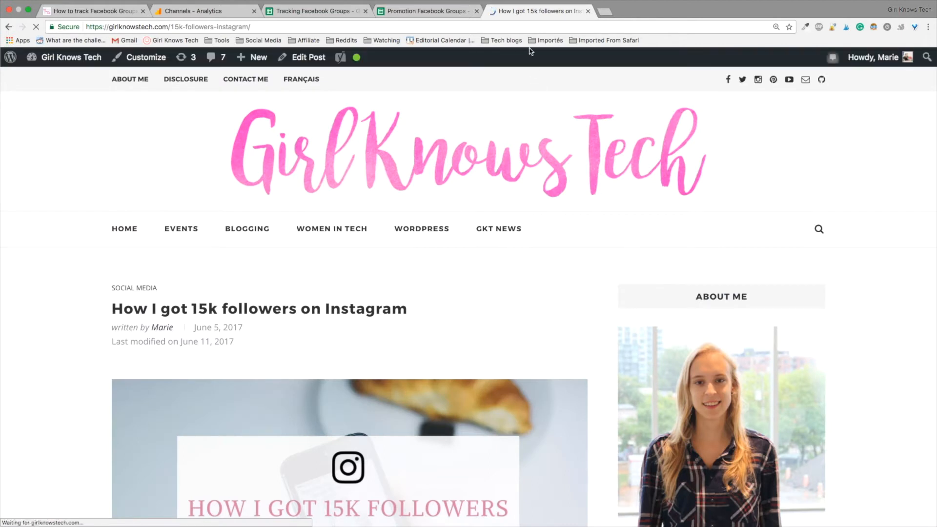
pyautogui.click(179, 26)
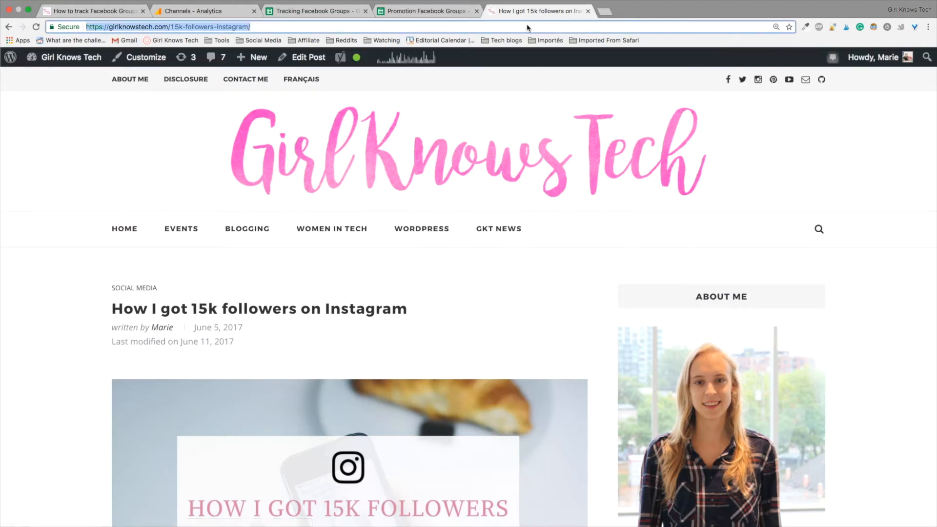
pyautogui.rightClick(168, 26)
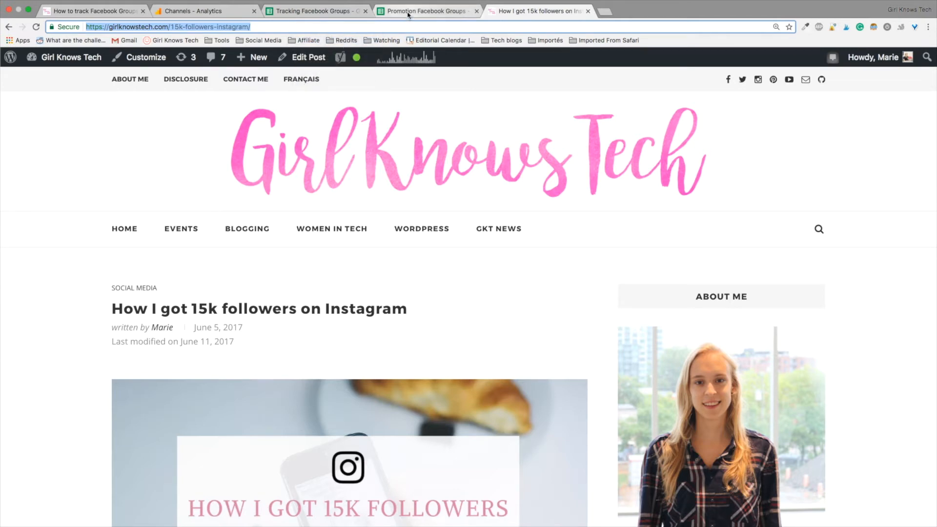
pyautogui.click(426, 11)
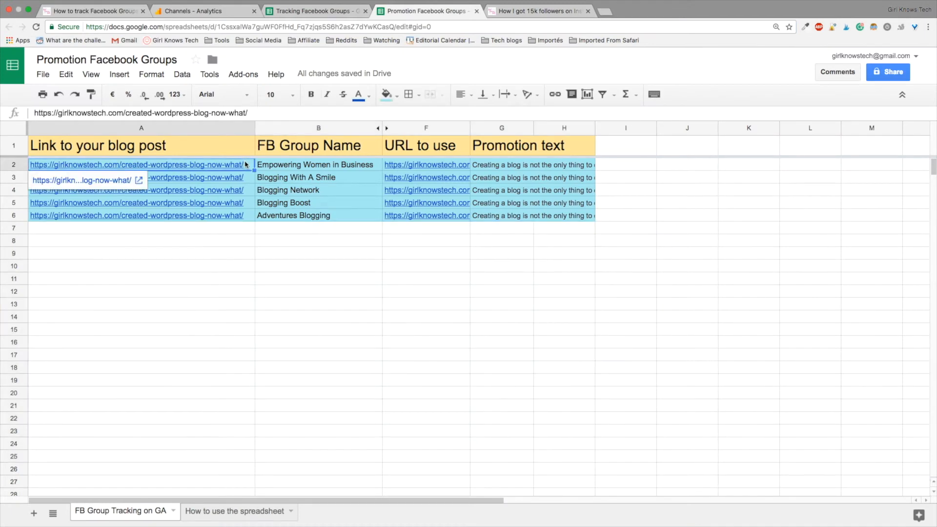
# - Paste the Instagram post URL into A2 and fill it down to A6
pyautogui.rightClick(138, 164)
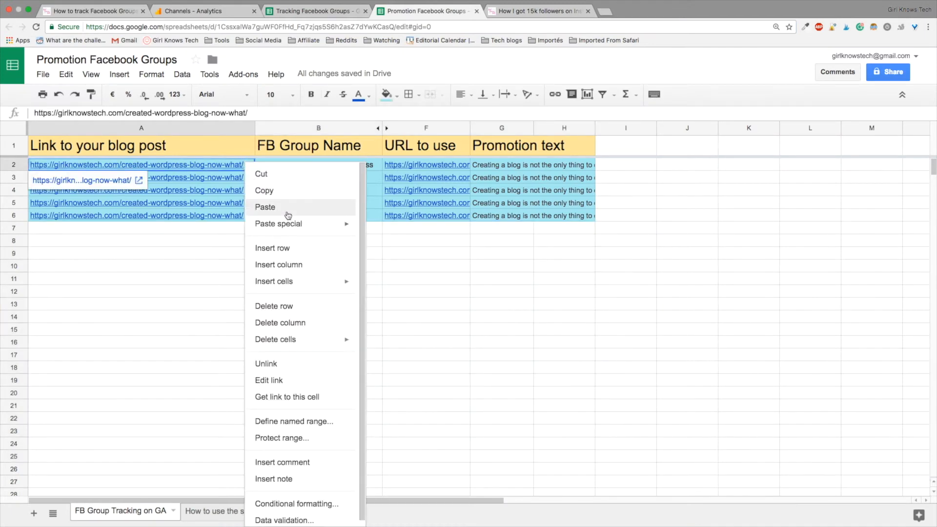
pyautogui.click(265, 207)
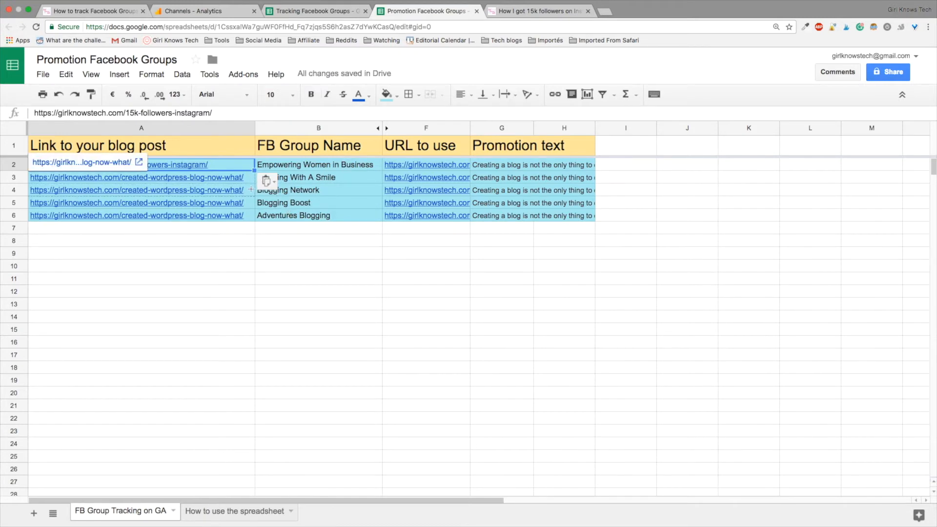
pyautogui.moveTo(141, 164); pyautogui.dragTo(141, 215)
pyautogui.write('="Do you want to get more followers on Instagram? F " & F2')
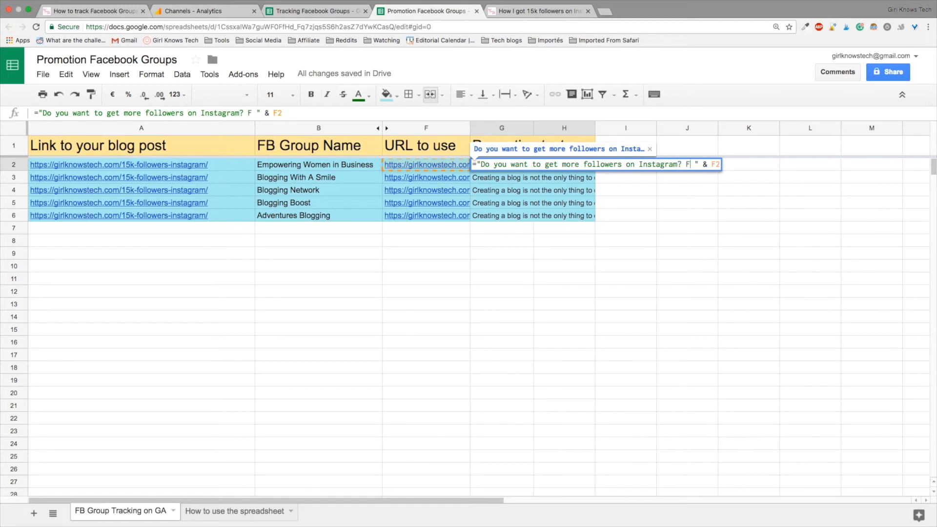
# - Rewrite the G2 promotion text to ask about Instagram followers, ending 'Follow my tips!'
pyautogui.write('ollw')
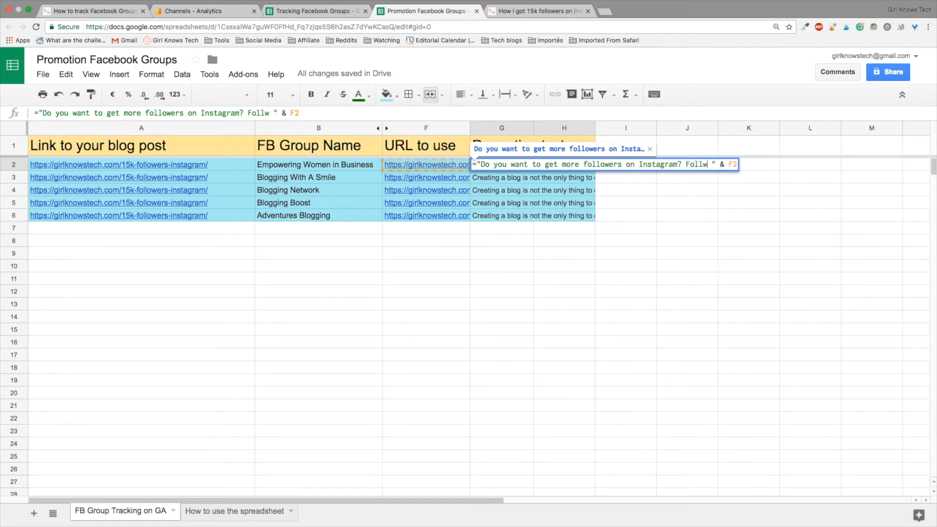
pyautogui.write('my tips')
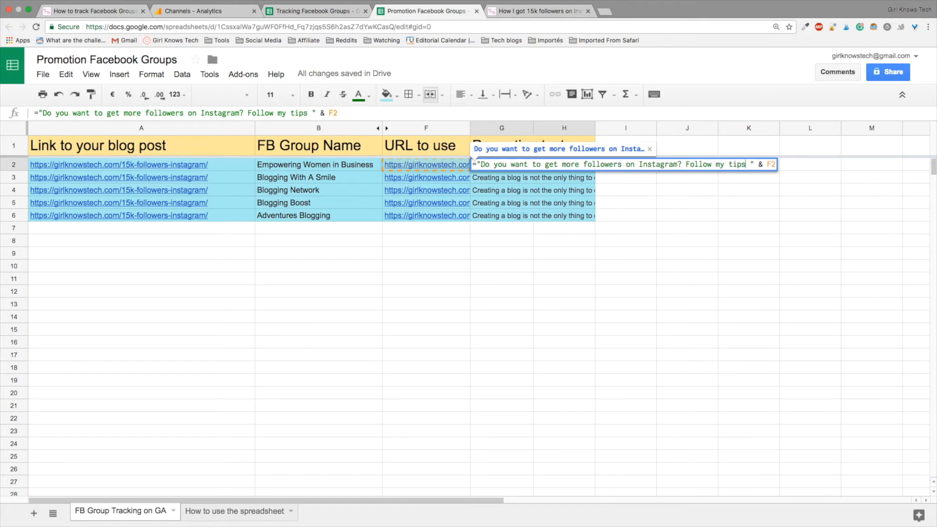
pyautogui.write('!')
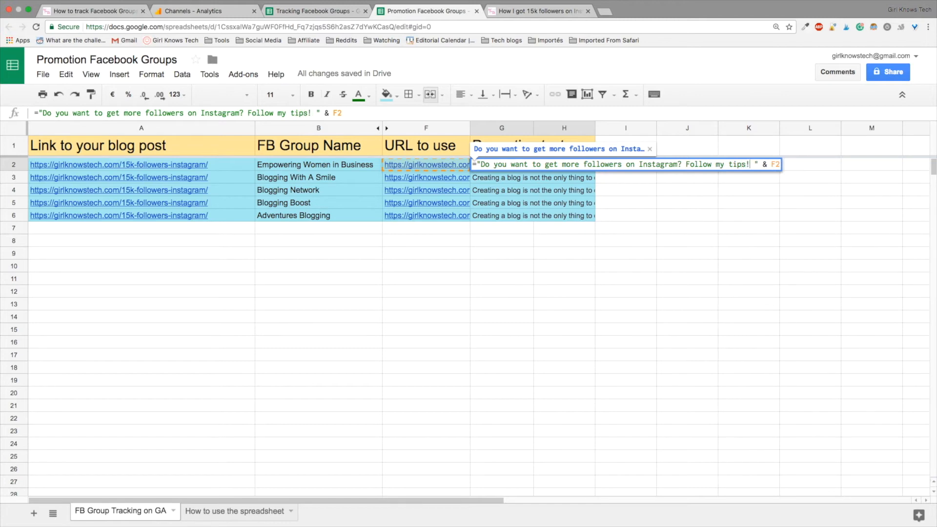
pyautogui.click(532, 177)
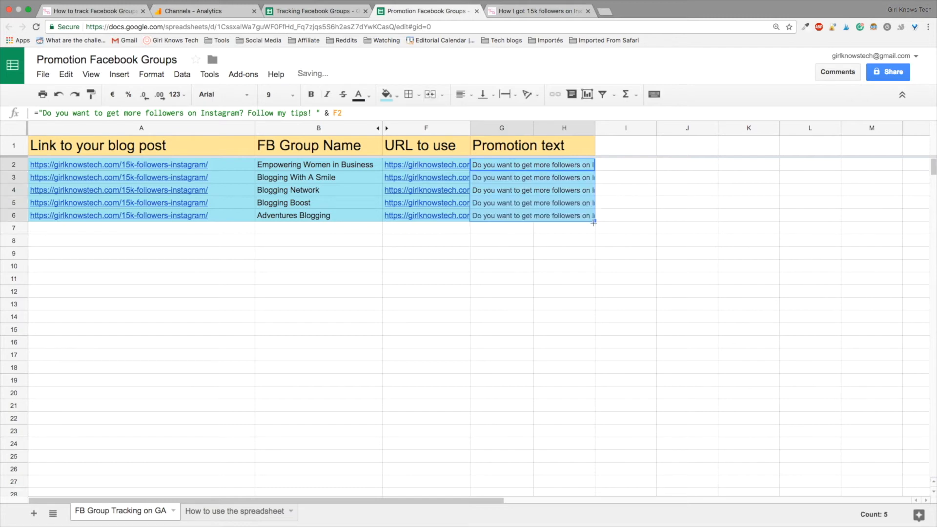
pyautogui.moveTo(605, 194)
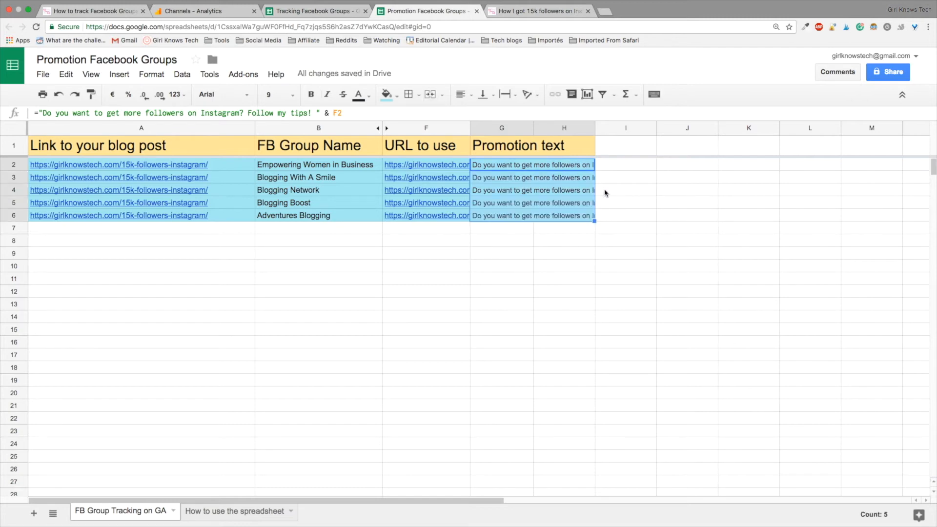
pyautogui.click(625, 165)
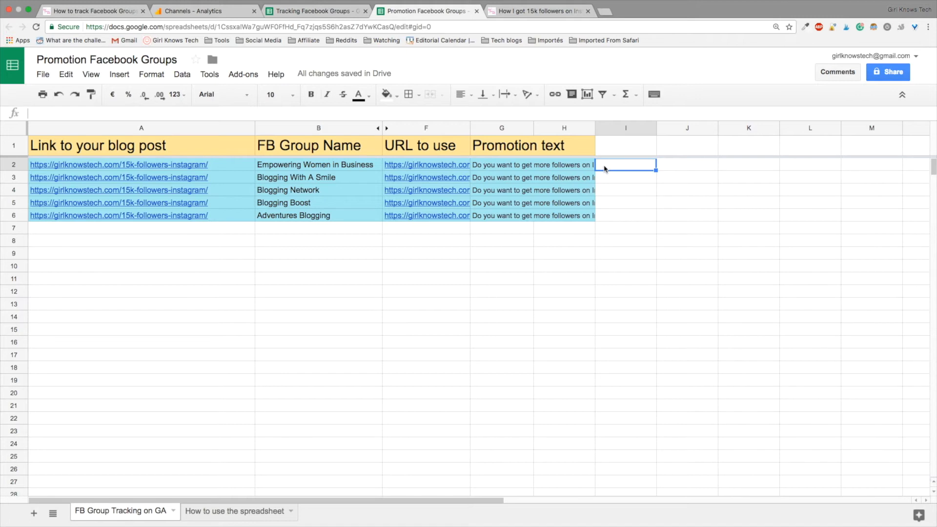
pyautogui.moveTo(607, 170)
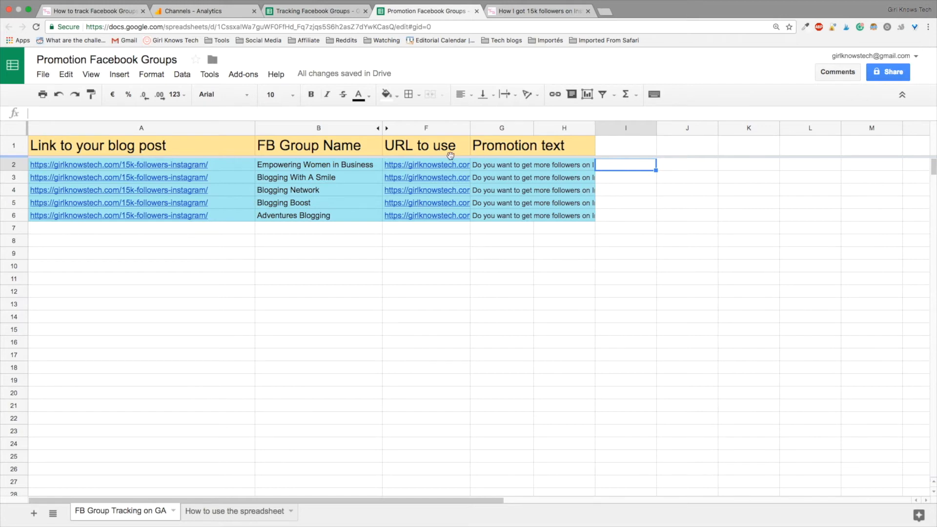
# - Copy the five finished group rows and paste them starting at row 7
pyautogui.click(141, 164)
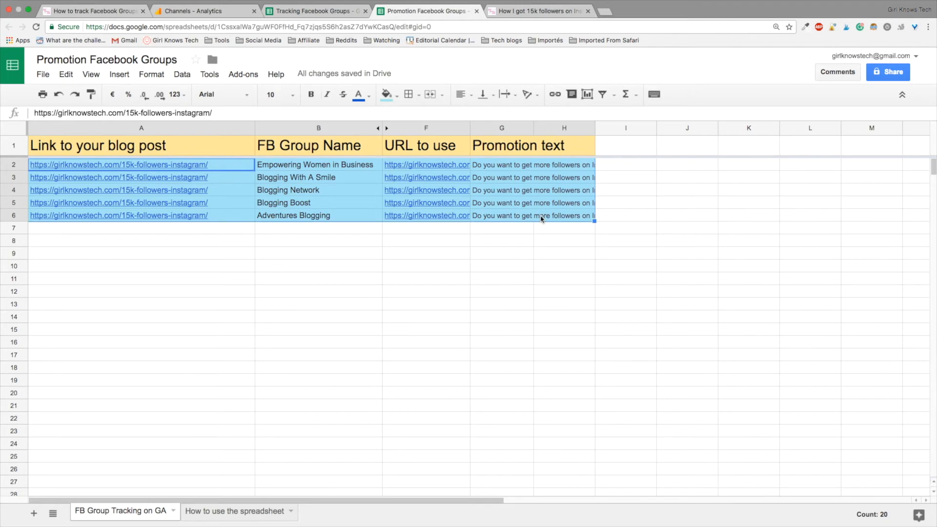
pyautogui.rightClick(541, 218)
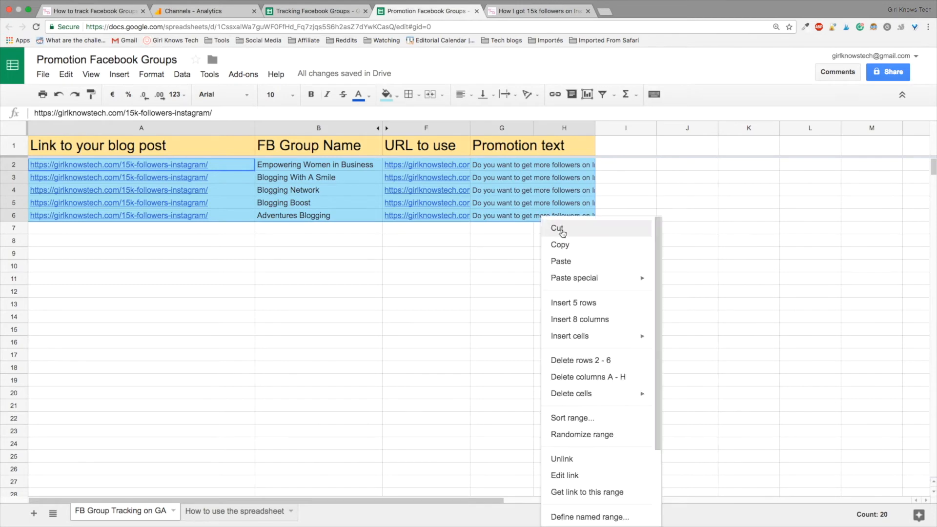
pyautogui.moveTo(608, 248)
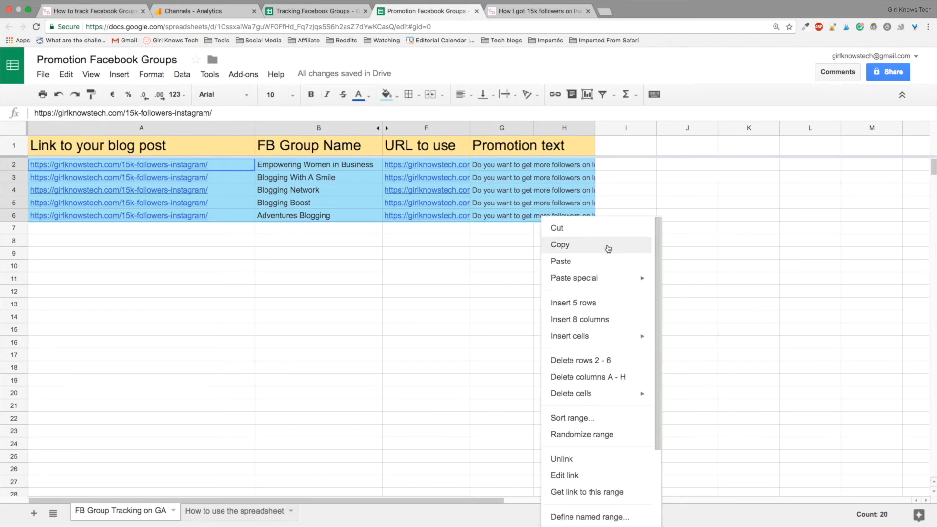
pyautogui.click(559, 245)
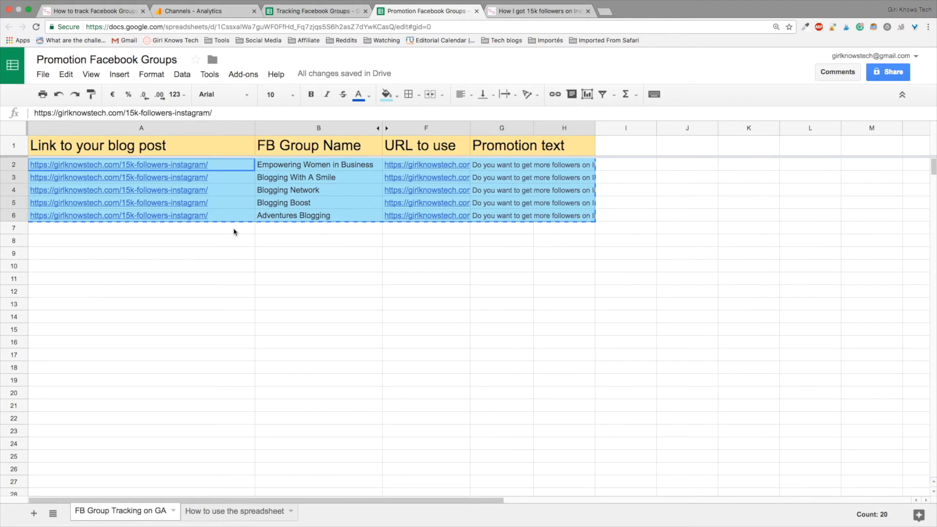
pyautogui.click(141, 228)
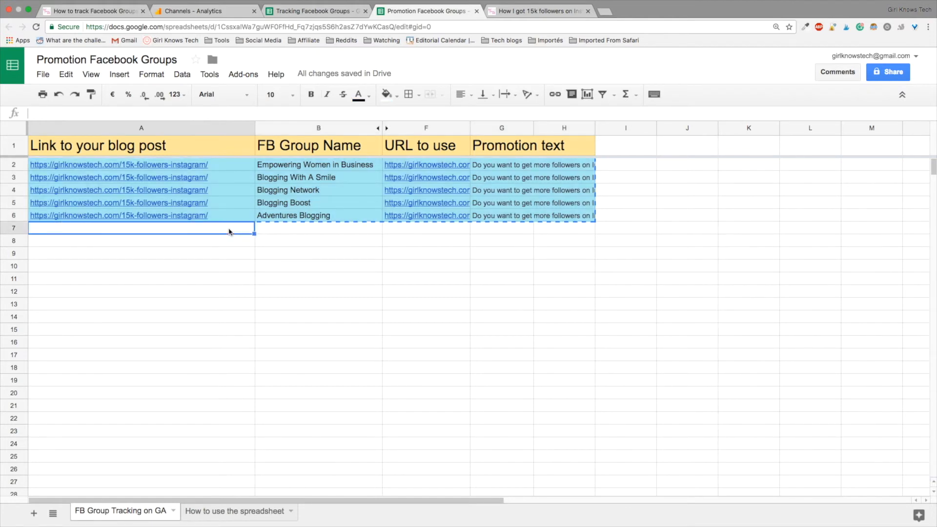
pyautogui.rightClick(141, 228)
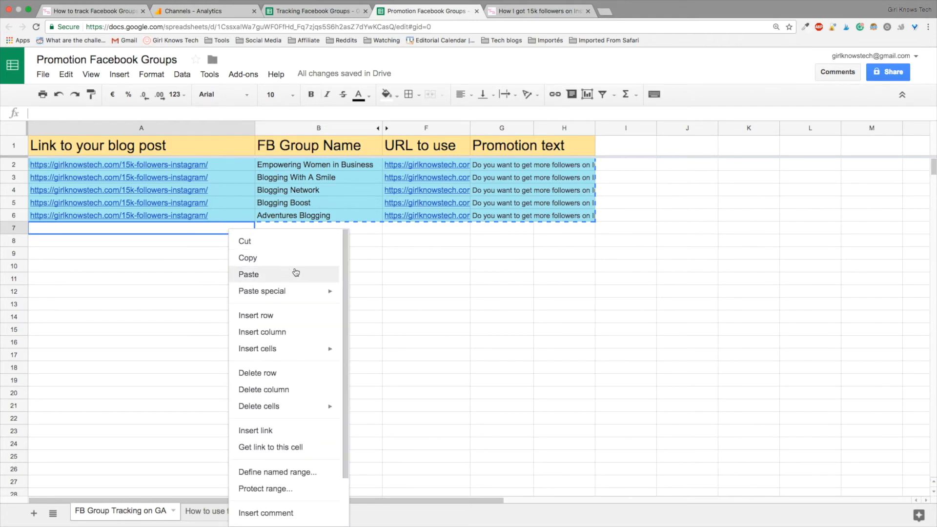
pyautogui.moveTo(285, 277)
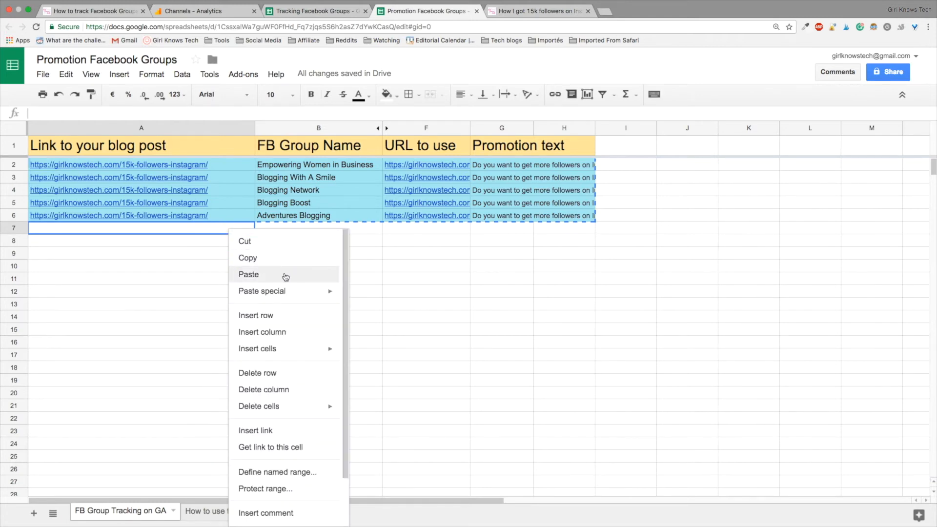
pyautogui.click(249, 274)
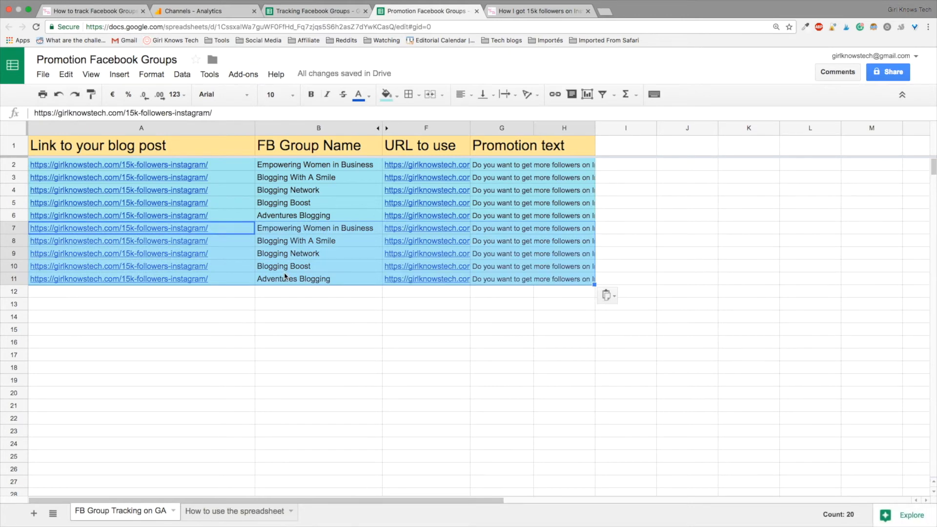
# - Apply the light magenta 1 fill colour to rows 7–11
pyautogui.click(386, 94)
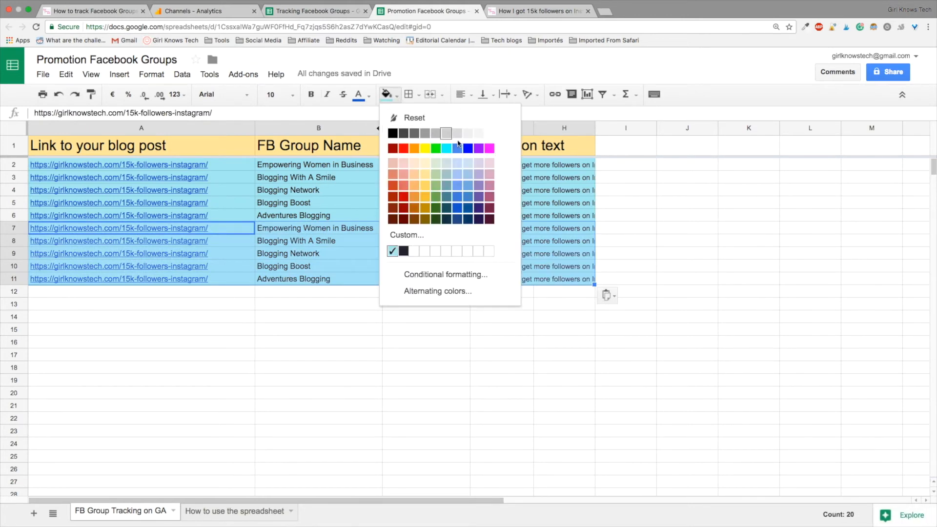
pyautogui.moveTo(490, 191)
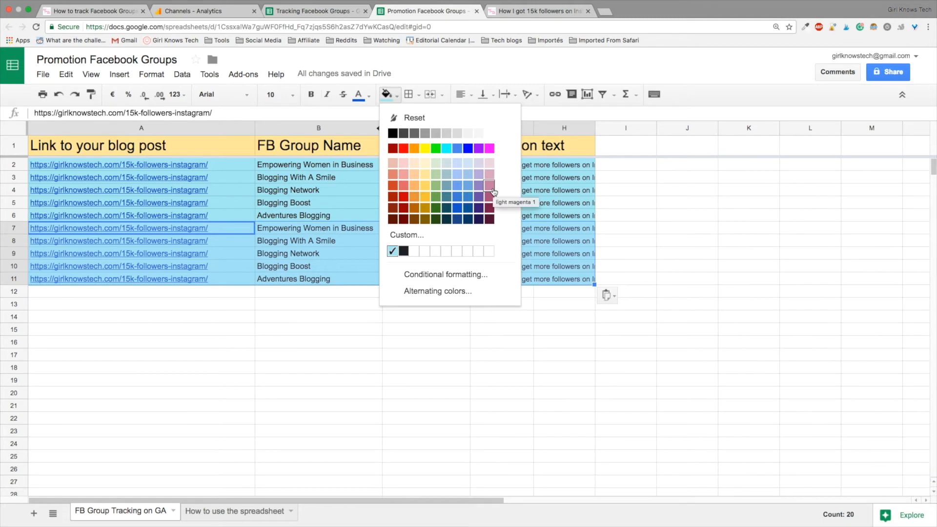
pyautogui.click(490, 184)
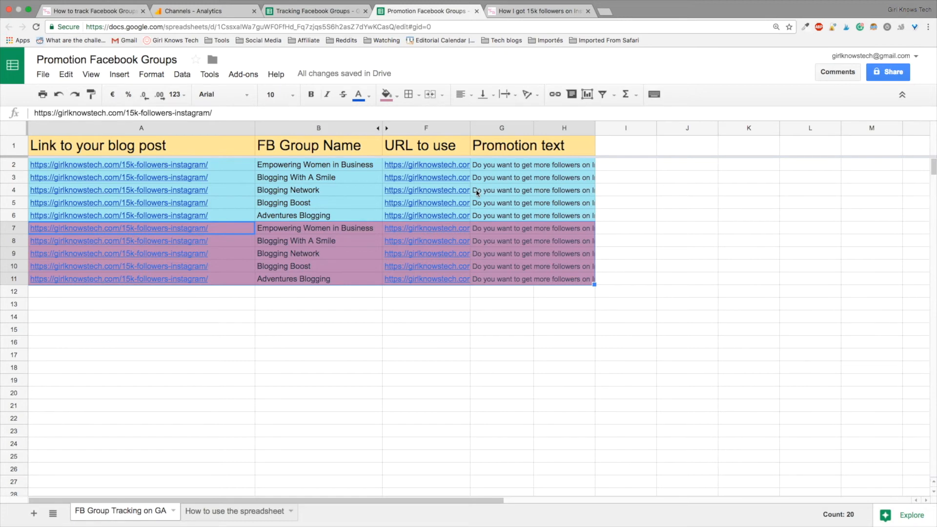
pyautogui.click(538, 11)
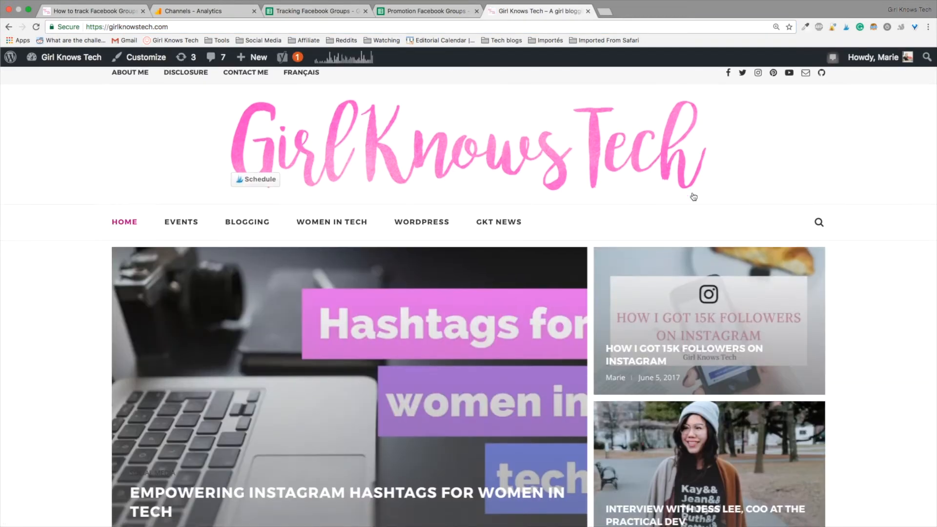
# - Open the Jess Lee interview post on the Girl Knows Tech blog and copy its URL
pyautogui.scroll(-3)
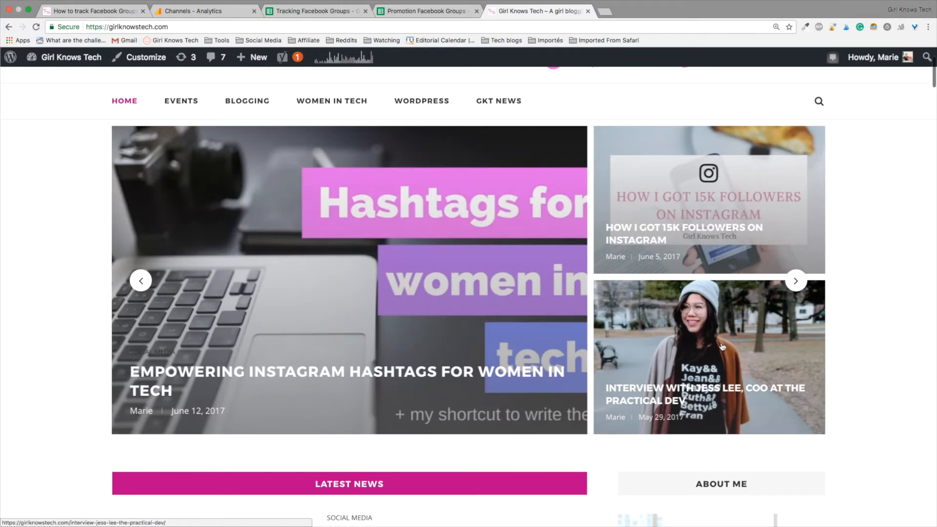
pyautogui.click(709, 356)
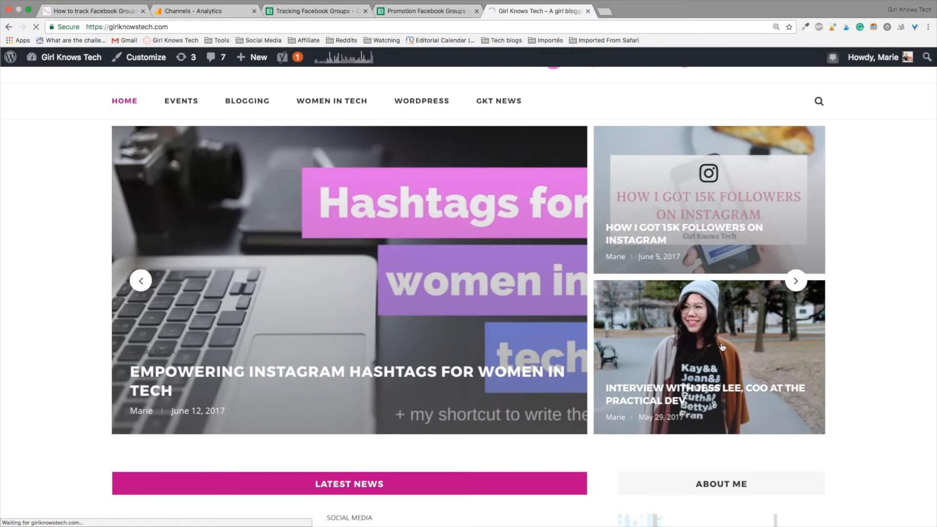
pyautogui.click(708, 357)
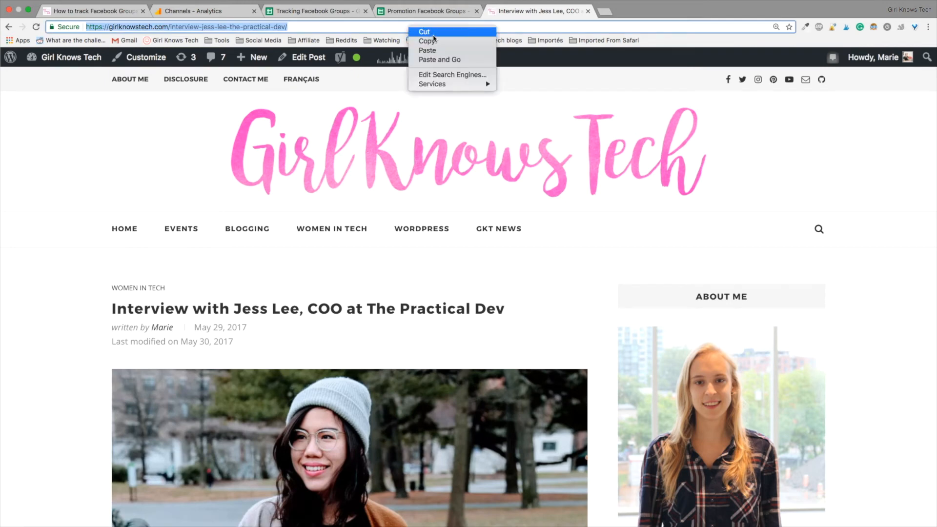
pyautogui.click(440, 13)
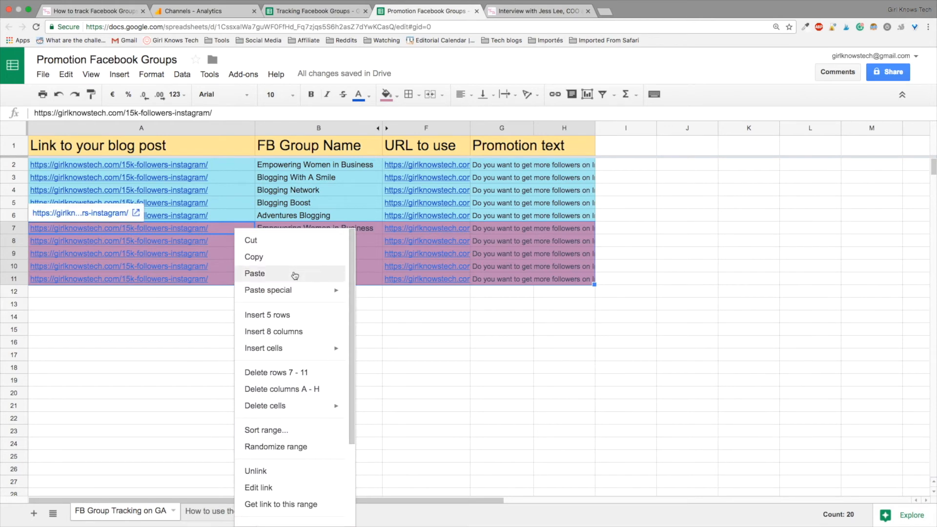
# - Paste the Jess Lee interview URL over the blog links in A7:A11
pyautogui.click(254, 274)
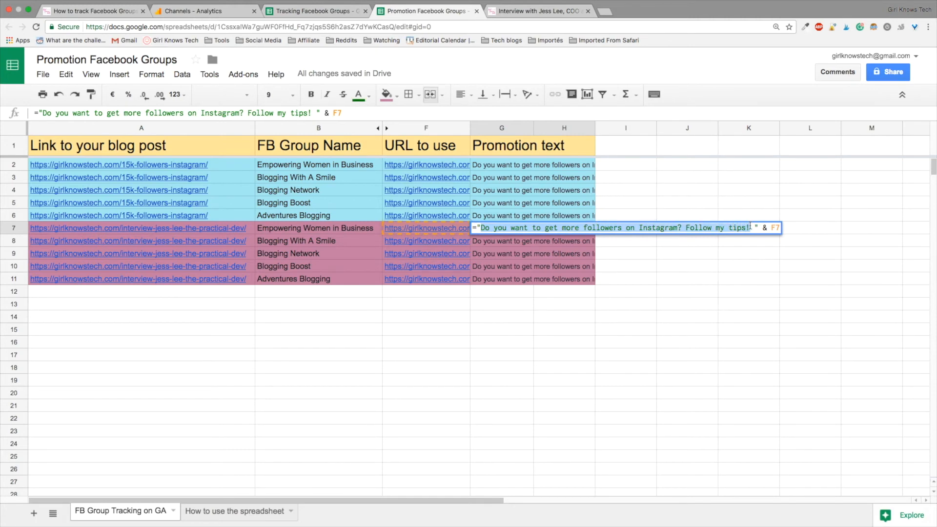
# - Rewrite G7 to 'Hi! Let's read my interview with Jess Lee…for The Practical Dev!' and fill to G11
pyautogui.write('Hi! L " & F7')
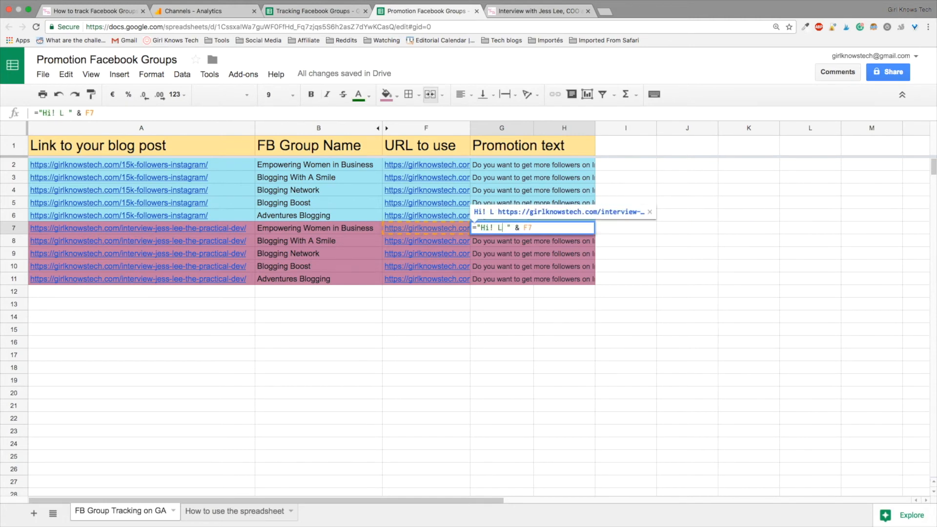
pyautogui.write("et's read my")
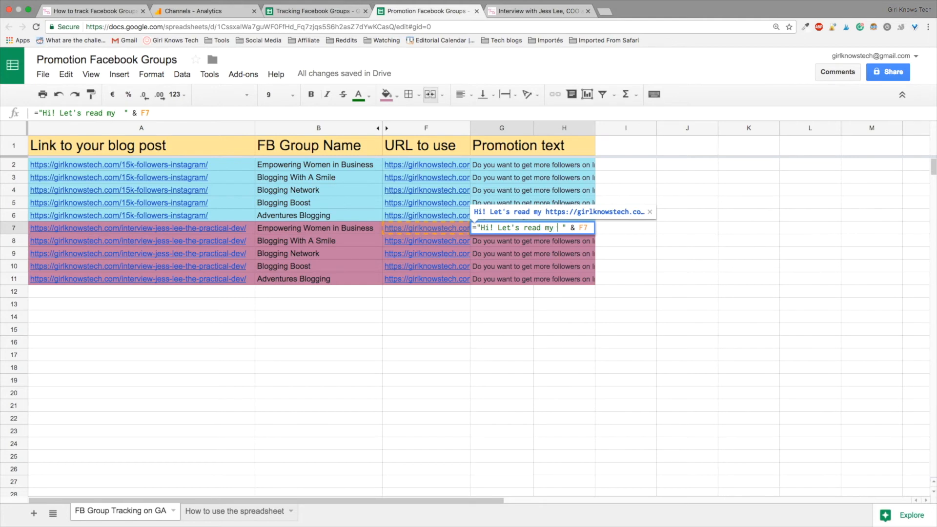
pyautogui.write('interview with')
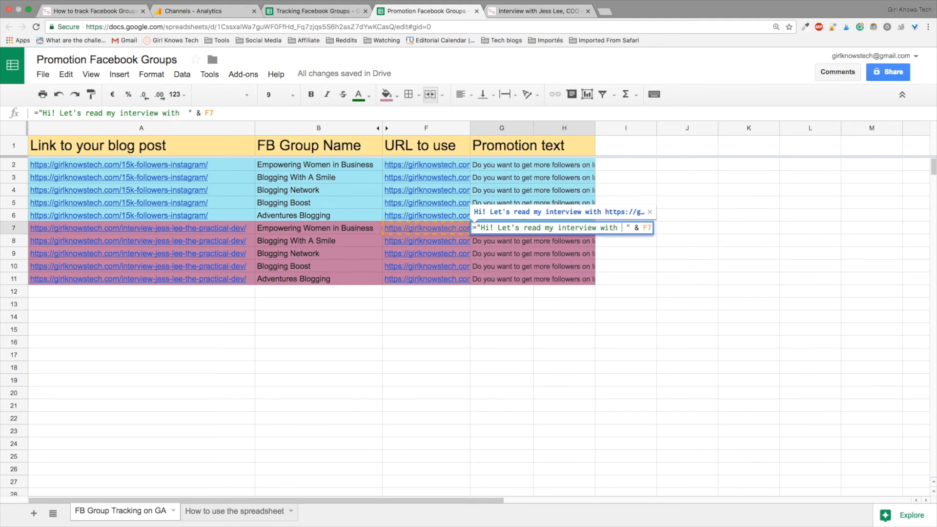
pyautogui.write('Jess Lee, an entrepreneur')
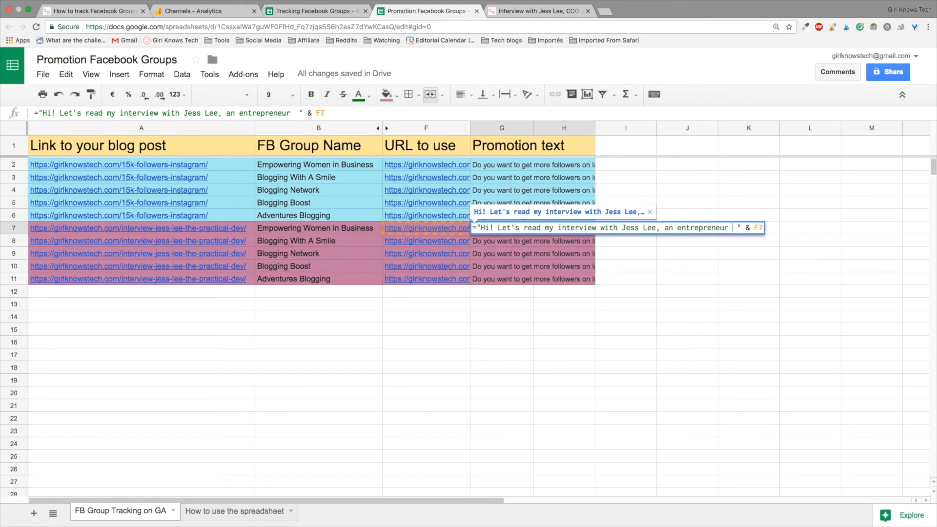
pyautogui.write('for The Practical')
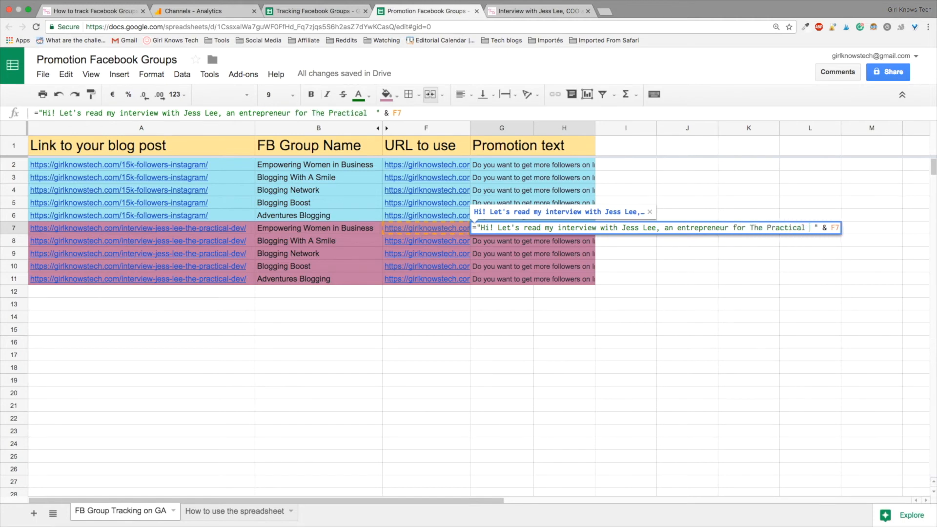
pyautogui.write('Dev! Hoora!')
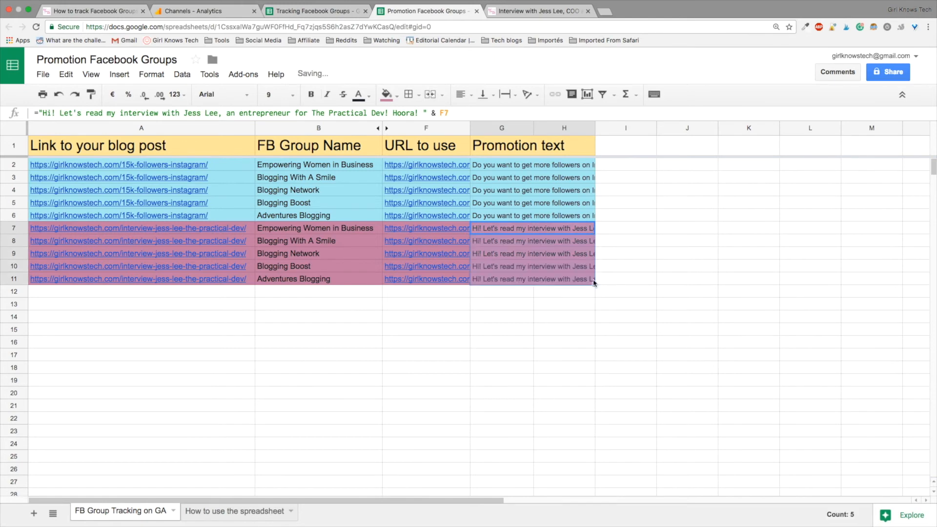
pyautogui.click(626, 228)
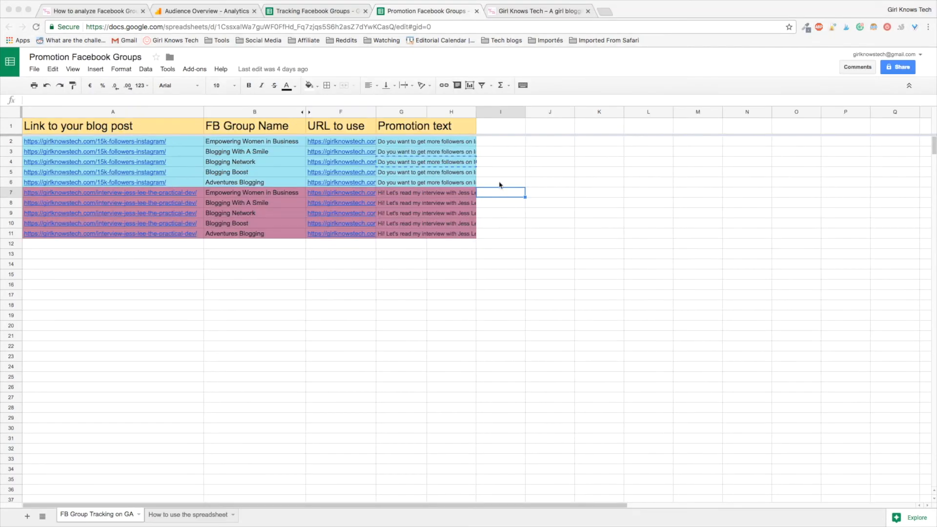
# - Select the Blogging Network row at A4 and open Facebook in a new tab
pyautogui.click(652, 11)
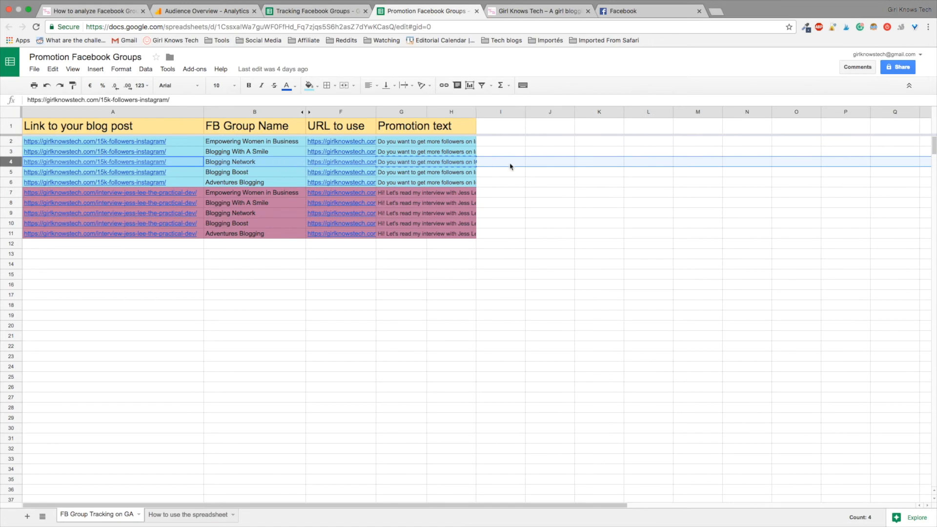
pyautogui.moveTo(489, 165)
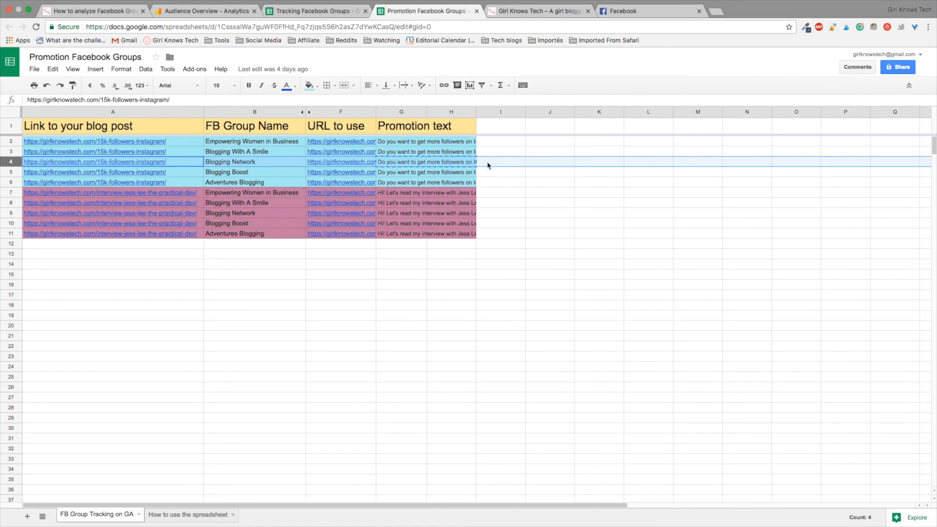
# - Search Facebook for 'Blogging Network', open the group page, then return to the sheet
pyautogui.click(621, 11)
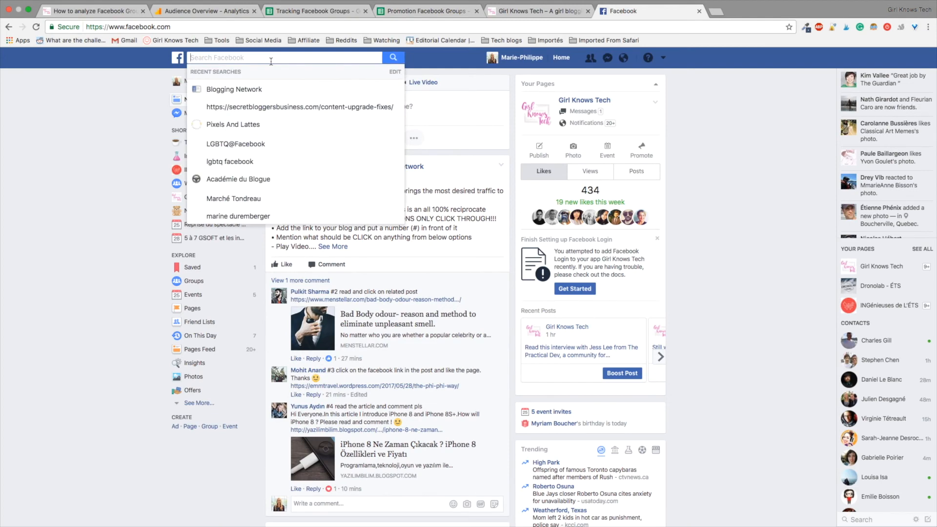
pyautogui.write('Blogging Network')
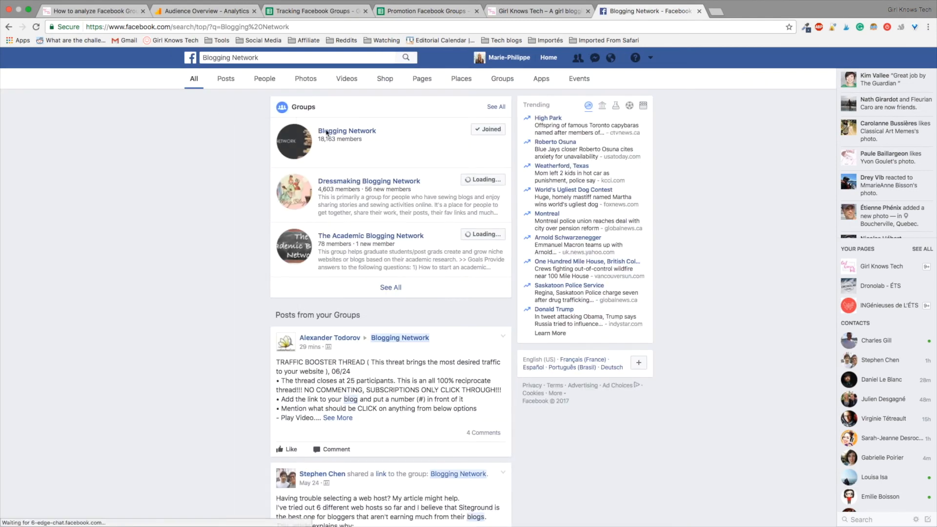
pyautogui.click(346, 131)
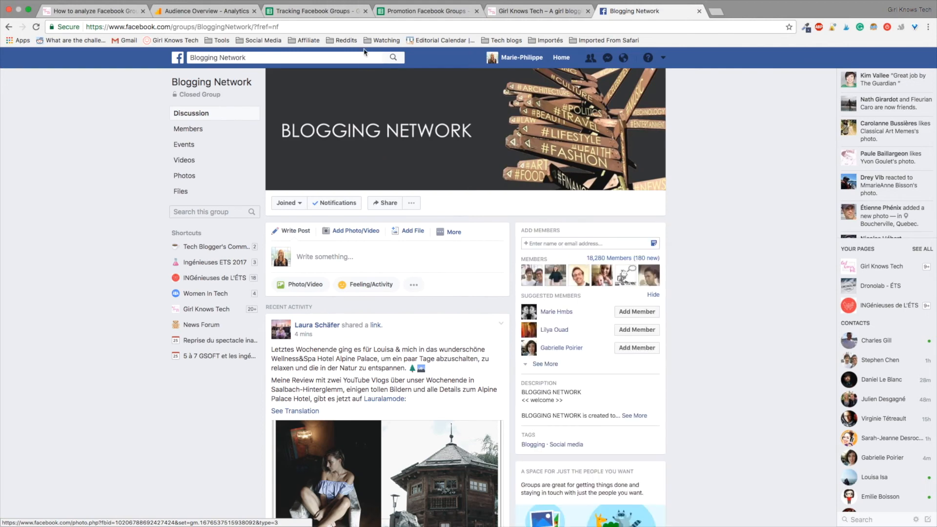
pyautogui.click(426, 11)
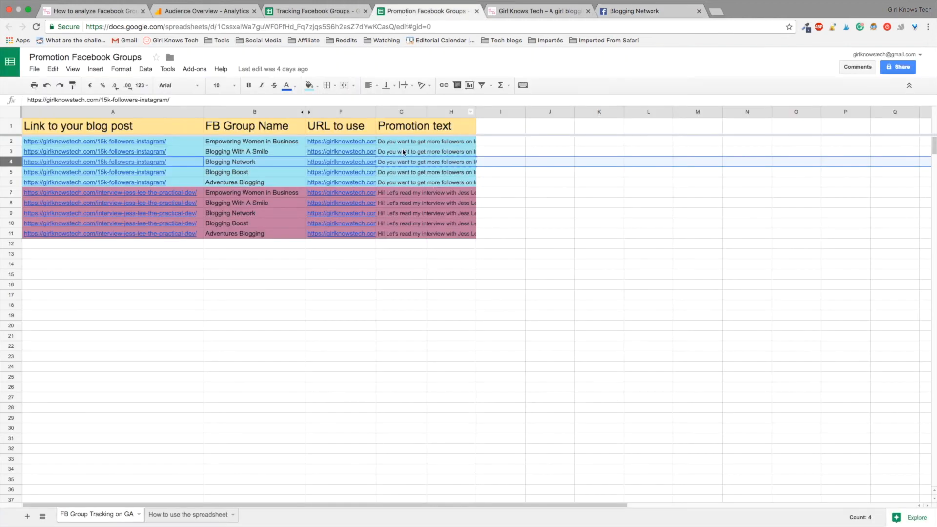
# - Copy the Instagram-followers promotion text from cell G4 of the Blogging Network row
pyautogui.click(401, 162)
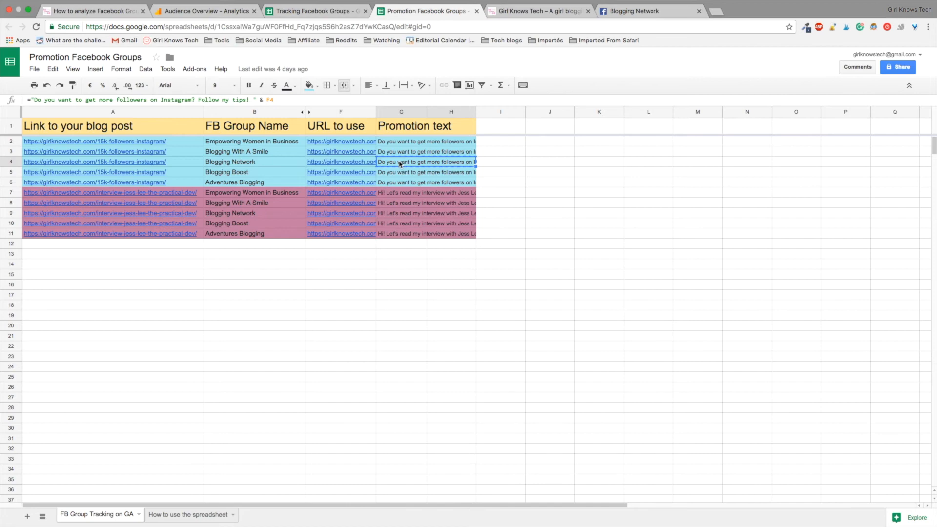
pyautogui.rightClick(400, 161)
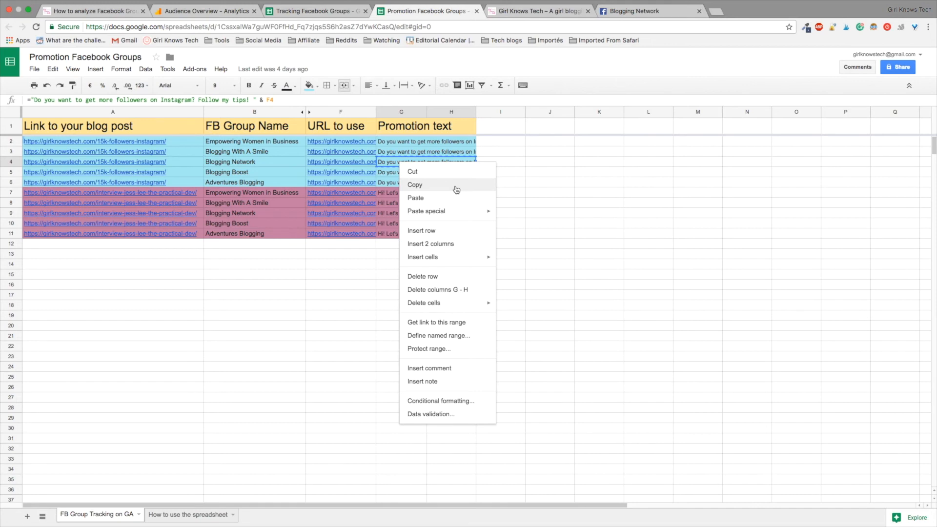
pyautogui.click(633, 11)
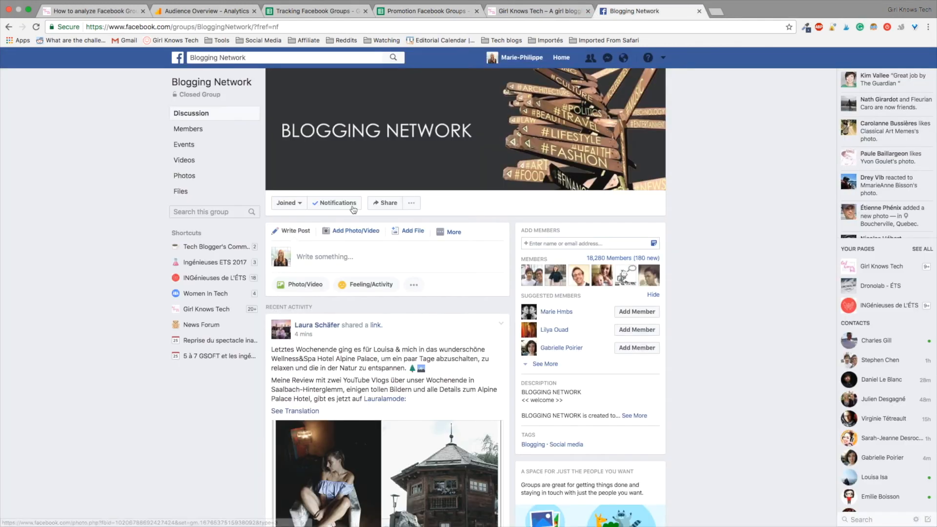
# - Post 'Do you want to get more followers on Instagram? Follow my tips!' with the blog link
pyautogui.click(324, 256)
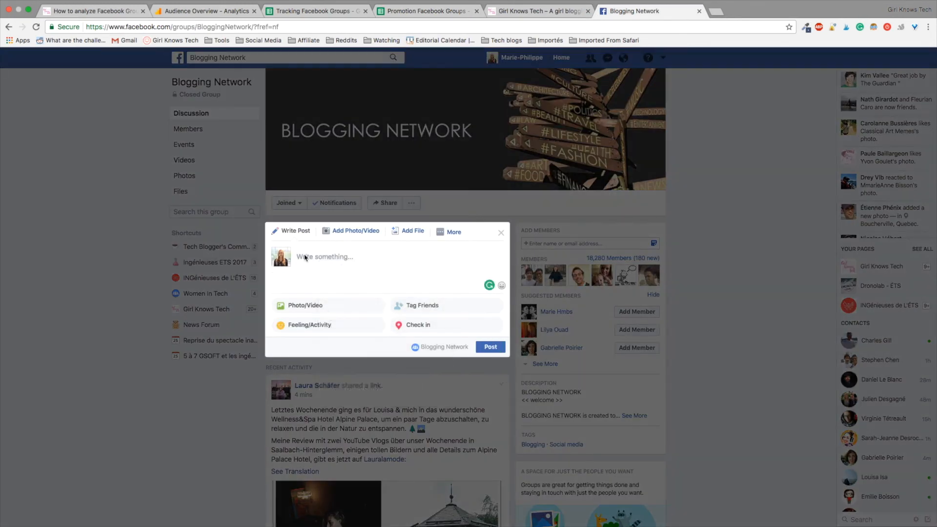
pyautogui.write('Do you want to get more followers on Instagram? Follow my tips! https://girlknowstech.com/15k-followers-instagram/?utm_source=facebook&utm_medium=social&utm_campaign=blogging-network')
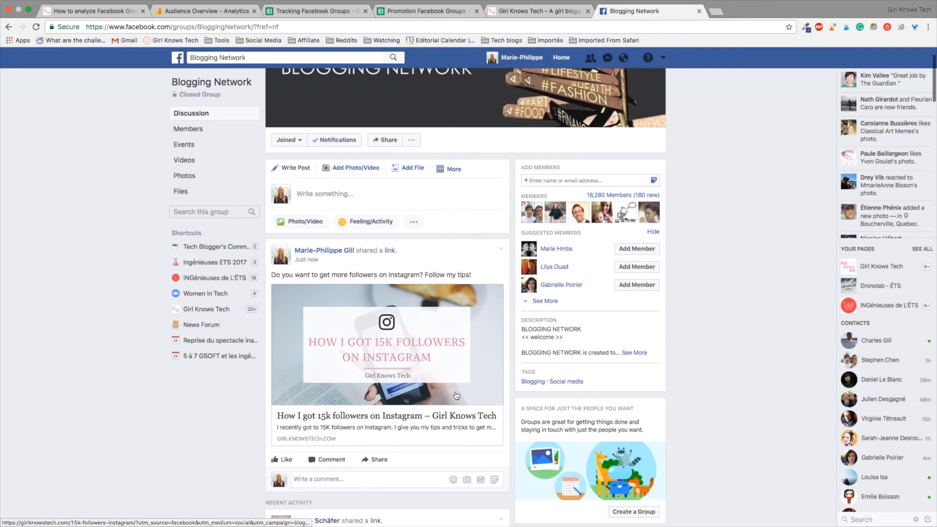
# - Scroll down the Blogging Network group page to the post's comment box
pyautogui.scroll(-3)
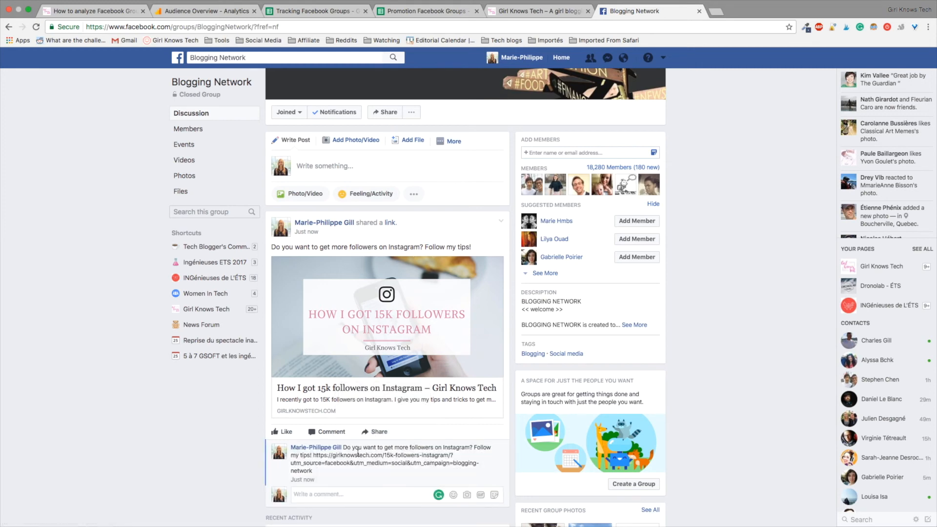
pyautogui.scroll(-3)
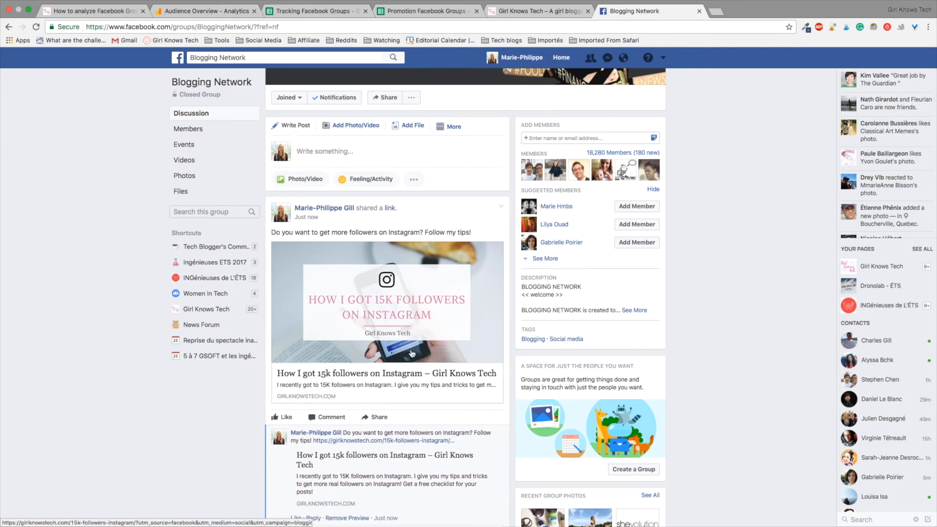
pyautogui.scroll(-3)
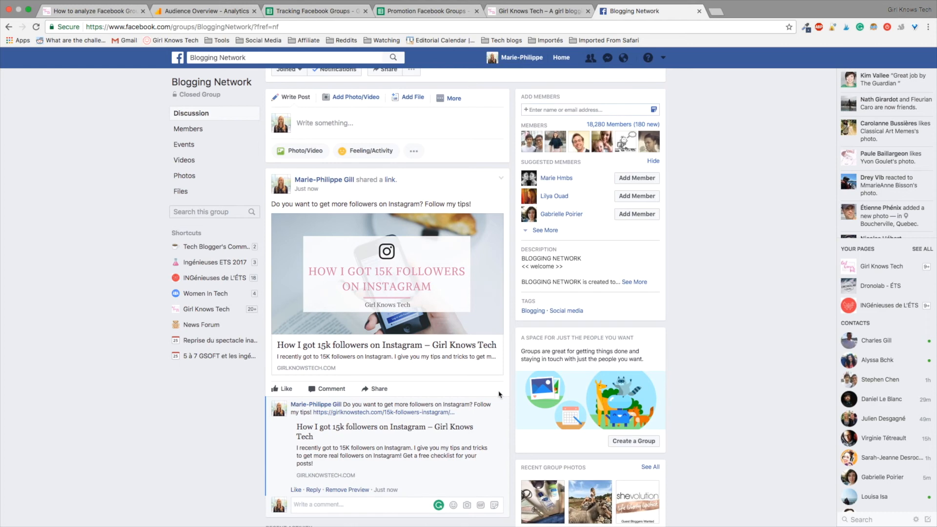
pyautogui.moveTo(410, 477)
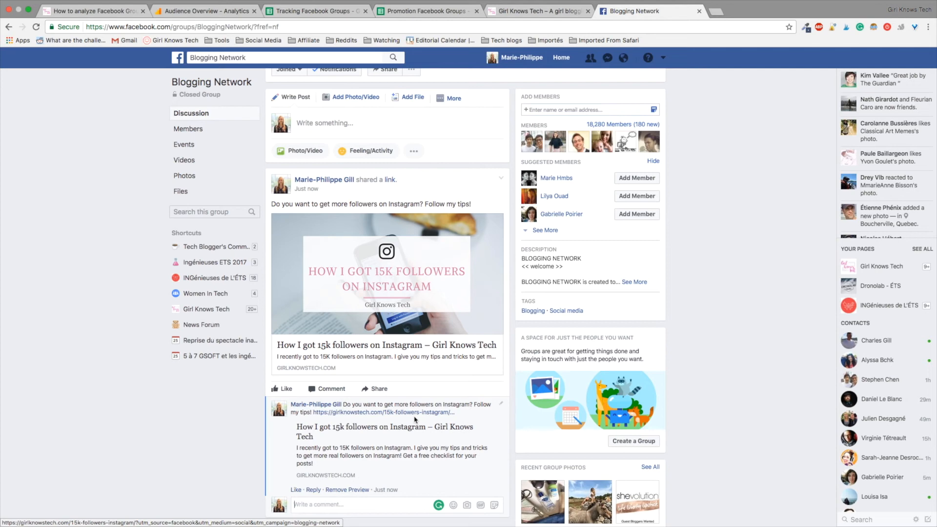
pyautogui.moveTo(420, 419)
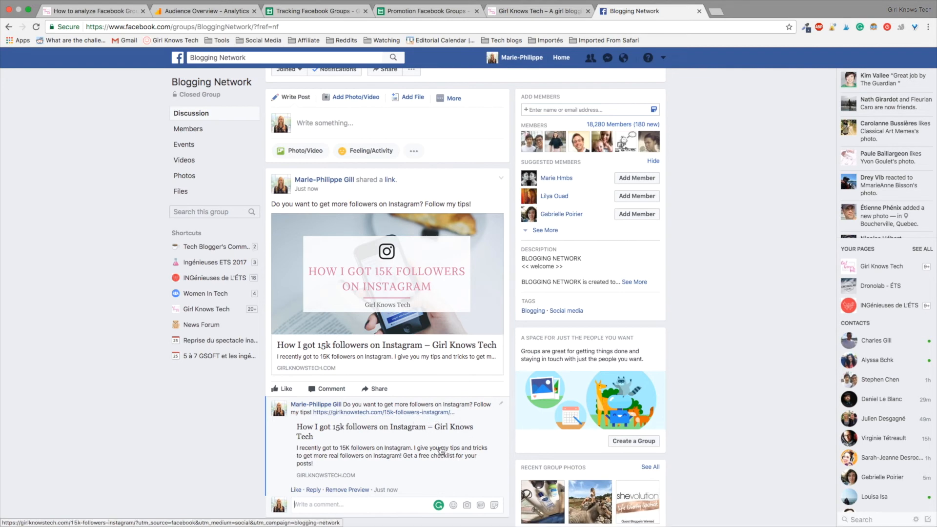
# - Switch to Google Analytics and open Acquisition > Campaigns > All Campaigns
pyautogui.click(206, 10)
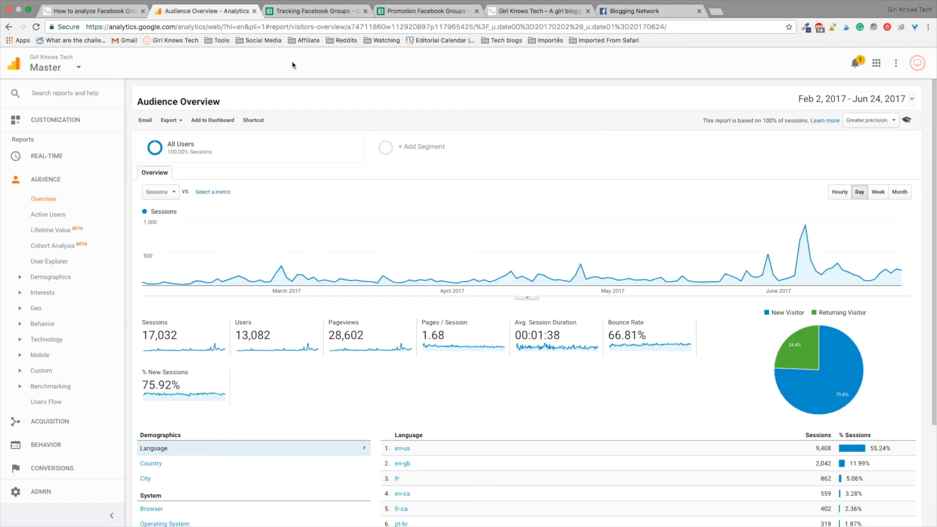
pyautogui.moveTo(634, 322)
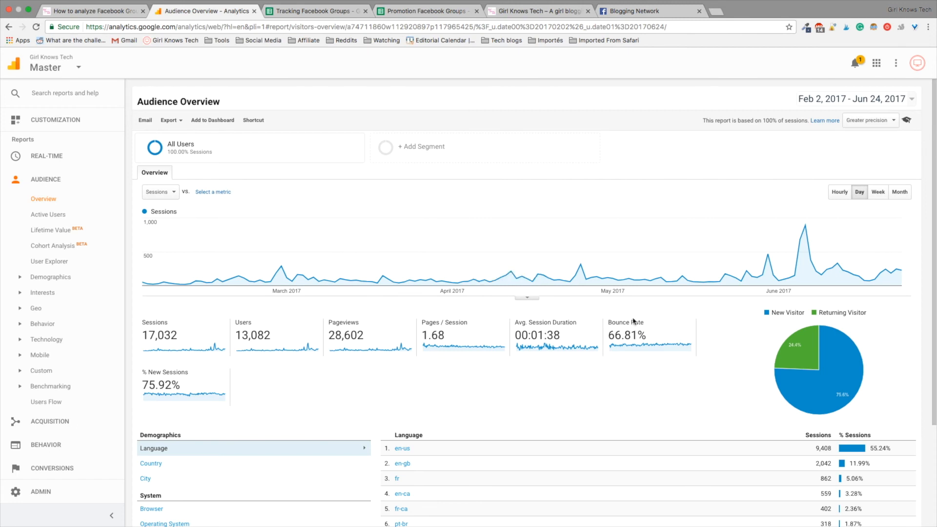
pyautogui.scroll(-3)
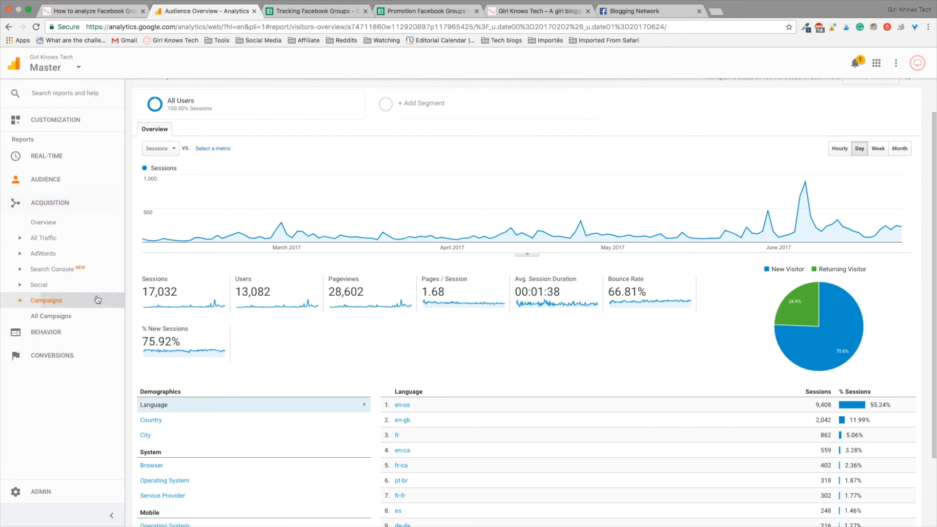
pyautogui.click(46, 300)
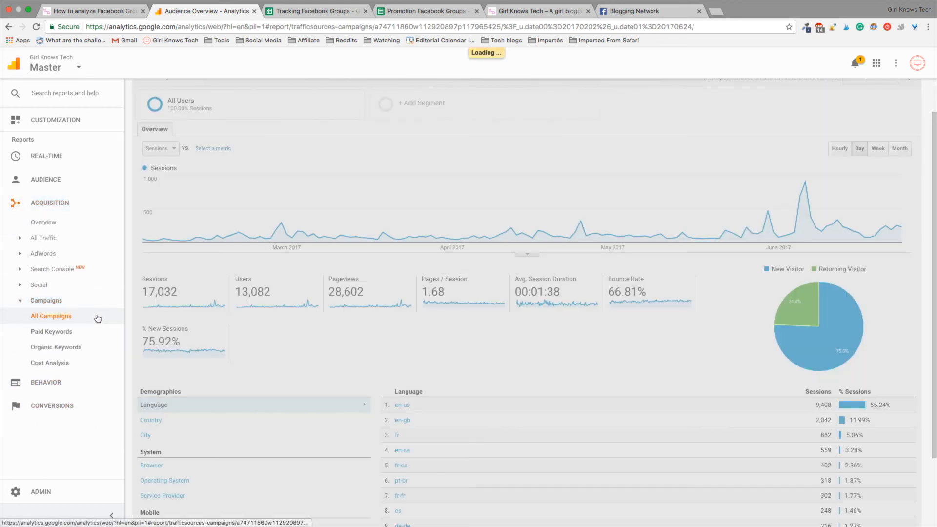
pyautogui.click(50, 316)
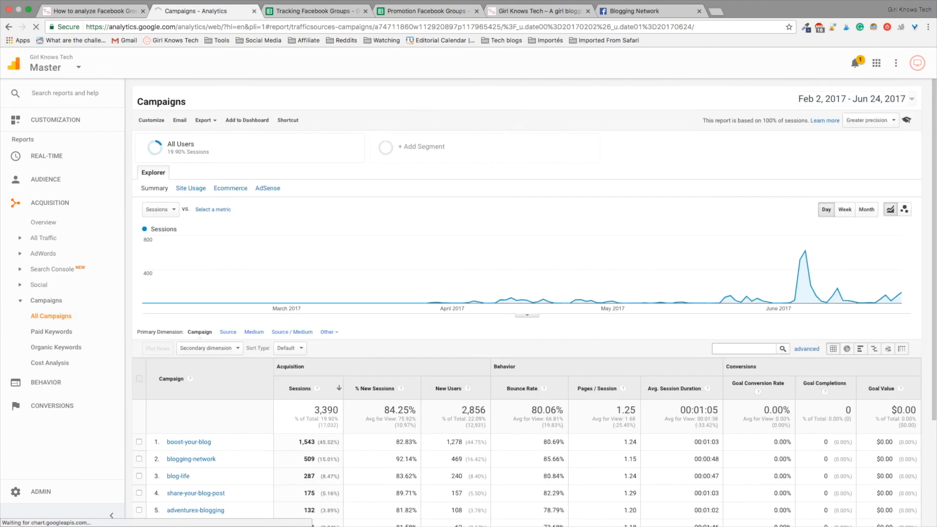
pyautogui.scroll(-3)
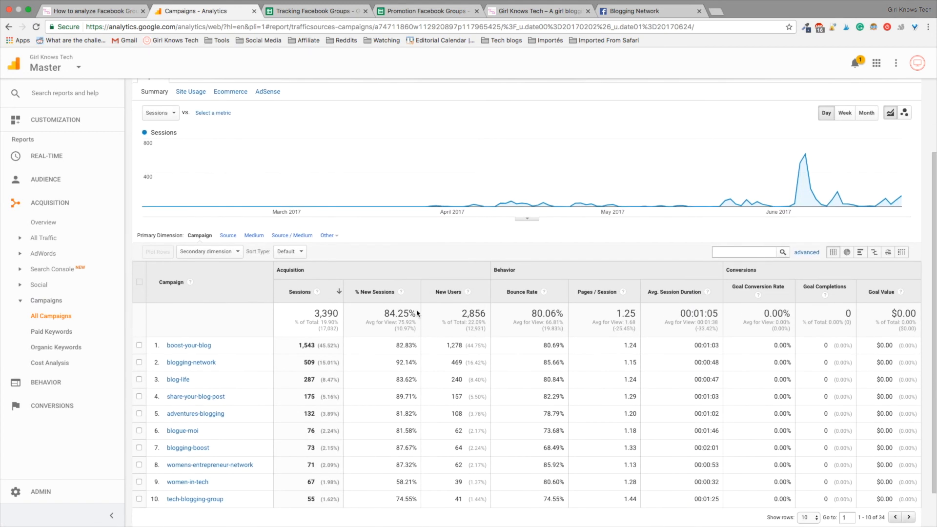
pyautogui.scroll(-3)
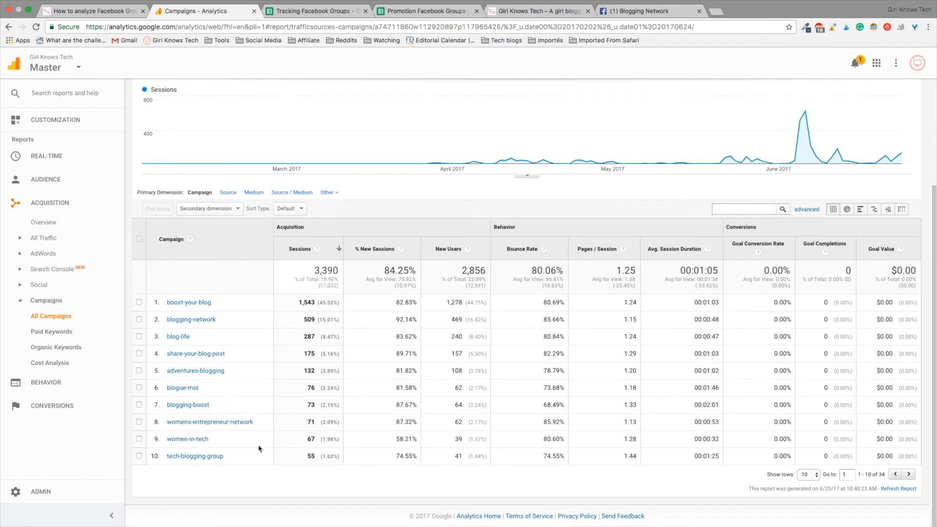
pyautogui.moveTo(224, 302)
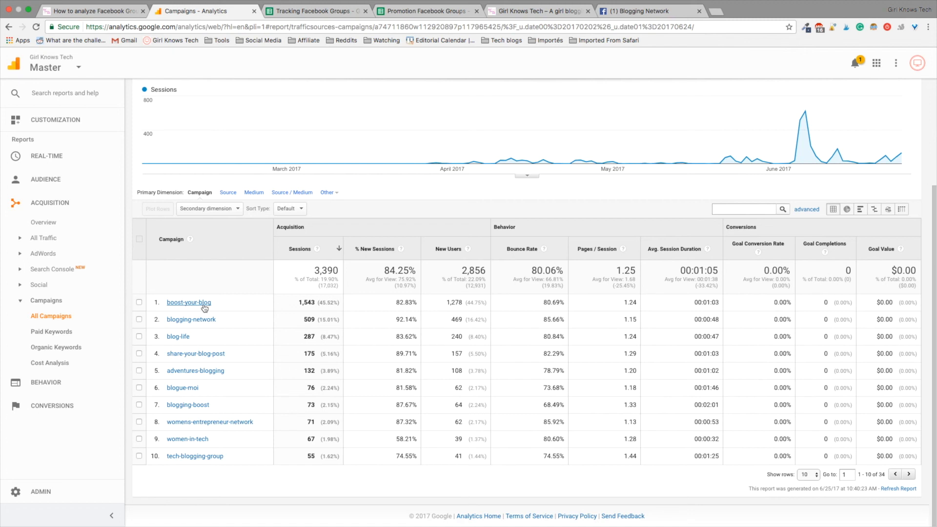
pyautogui.moveTo(203, 327)
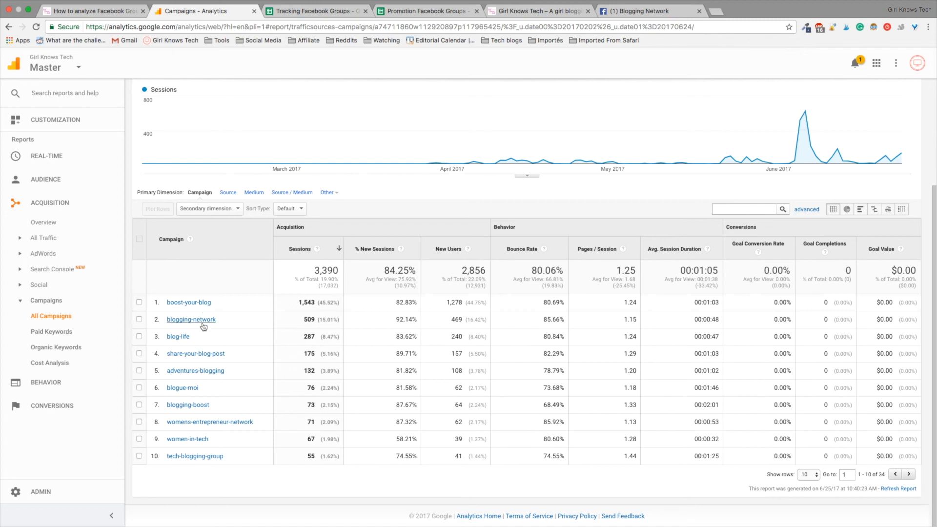
pyautogui.moveTo(207, 323)
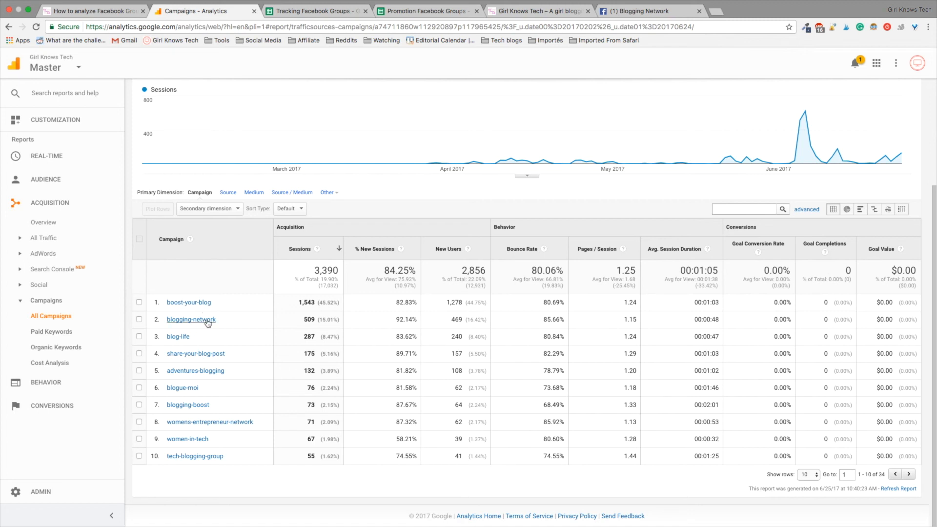
pyautogui.moveTo(198, 327)
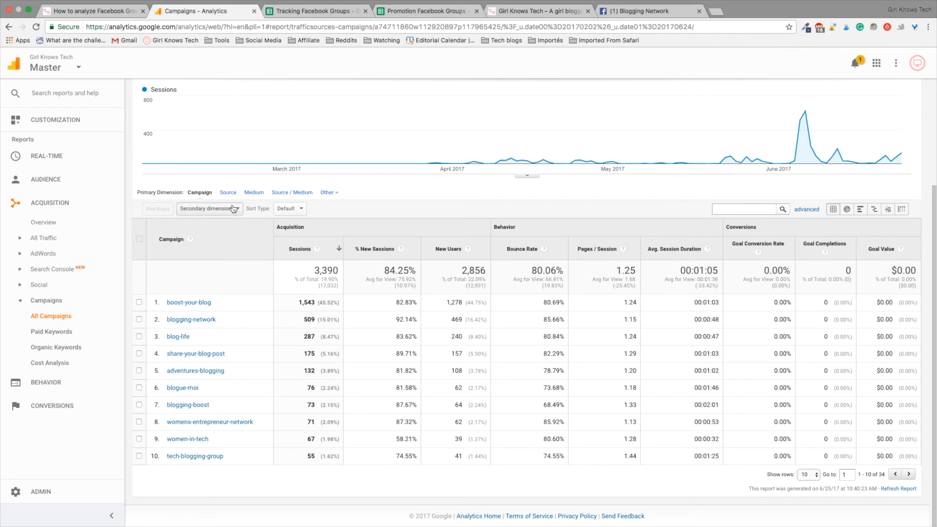
pyautogui.moveTo(239, 269)
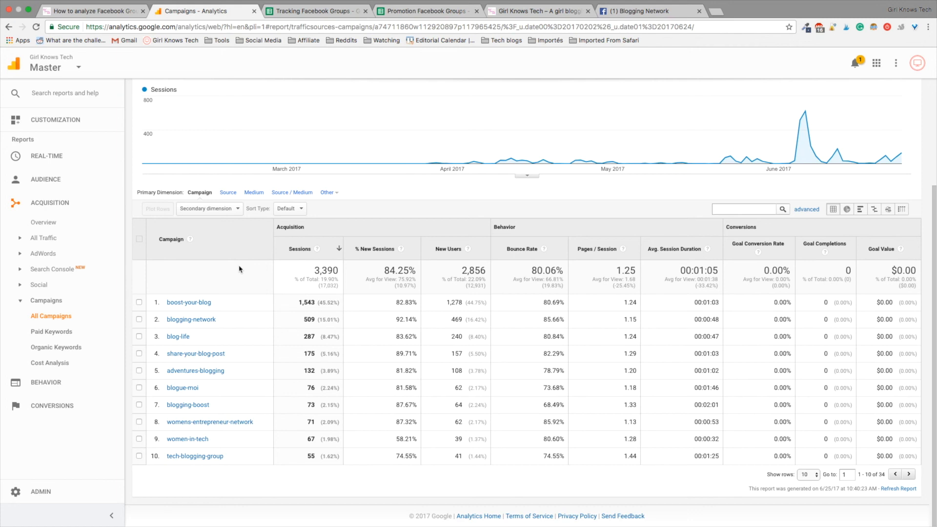
pyautogui.moveTo(240, 235)
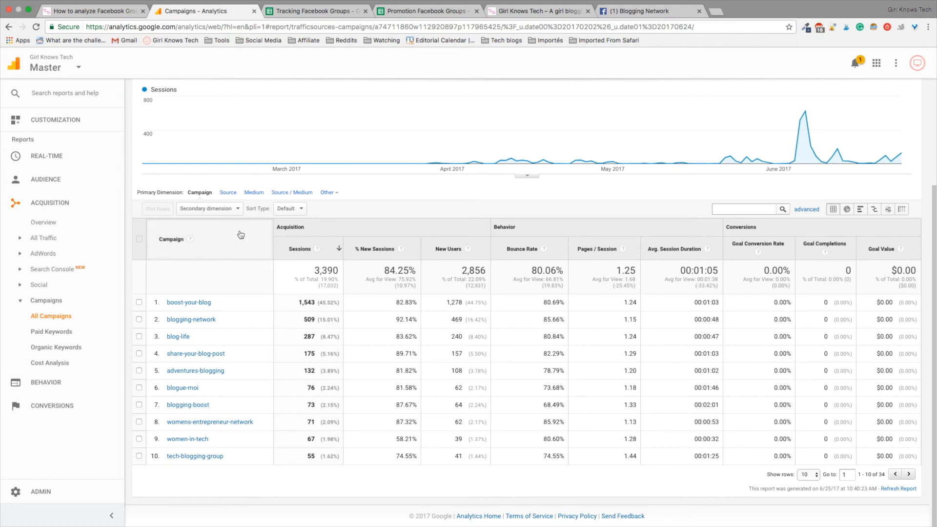
# - Add Behavior > Destination Page as the campaigns table's secondary dimension
pyautogui.click(210, 208)
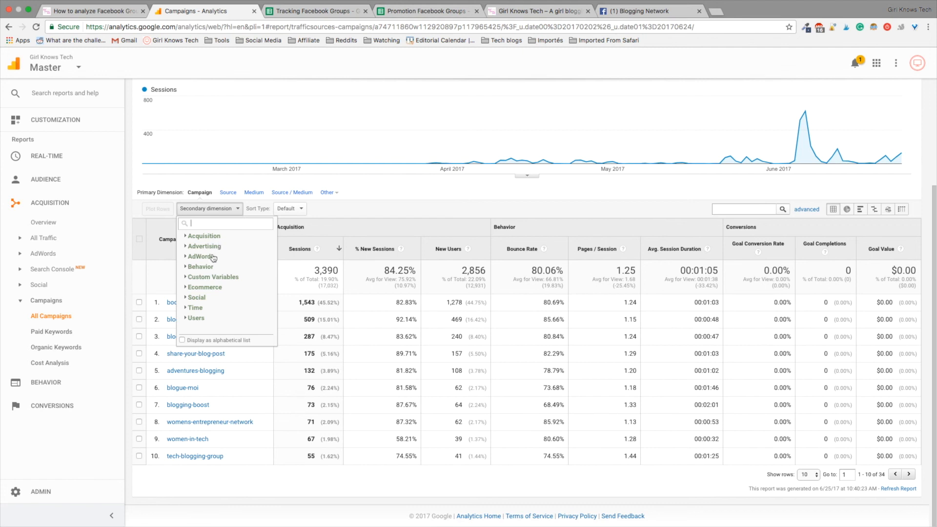
pyautogui.moveTo(209, 272)
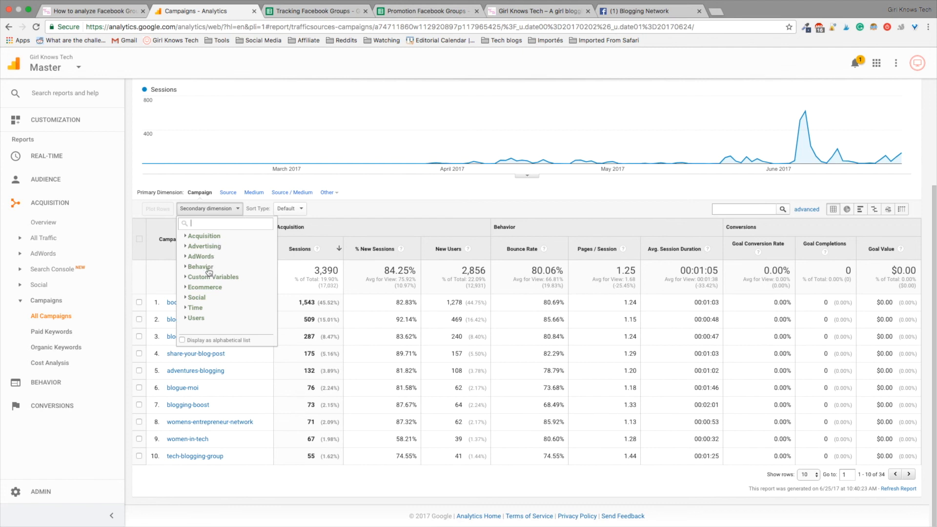
pyautogui.click(200, 266)
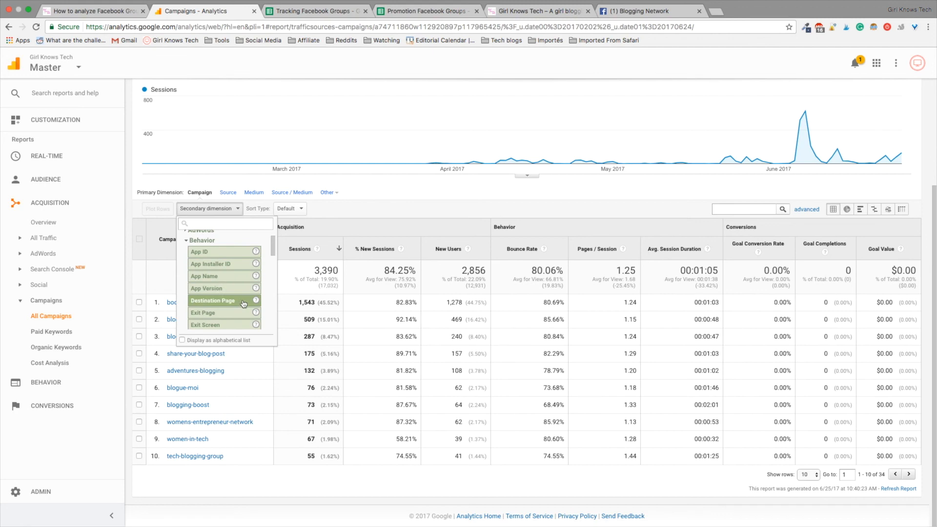
pyautogui.click(212, 301)
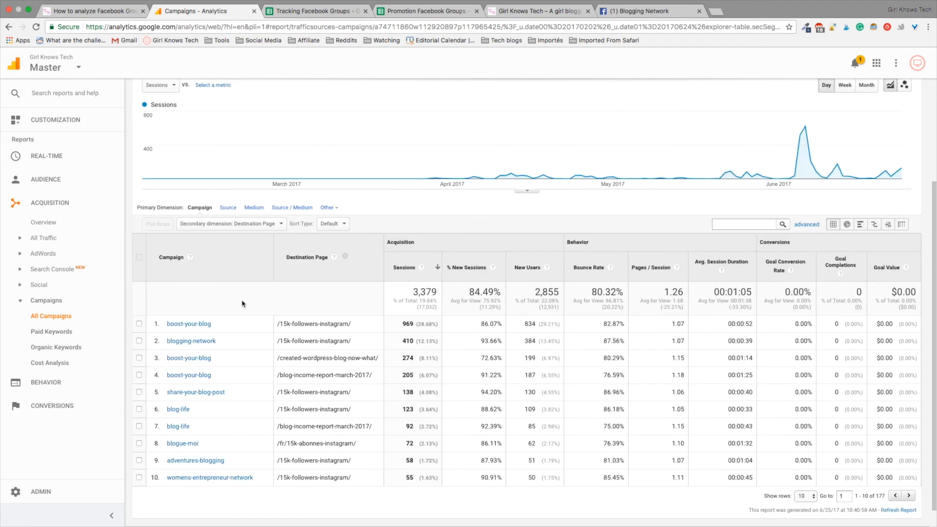
pyautogui.scroll(-3)
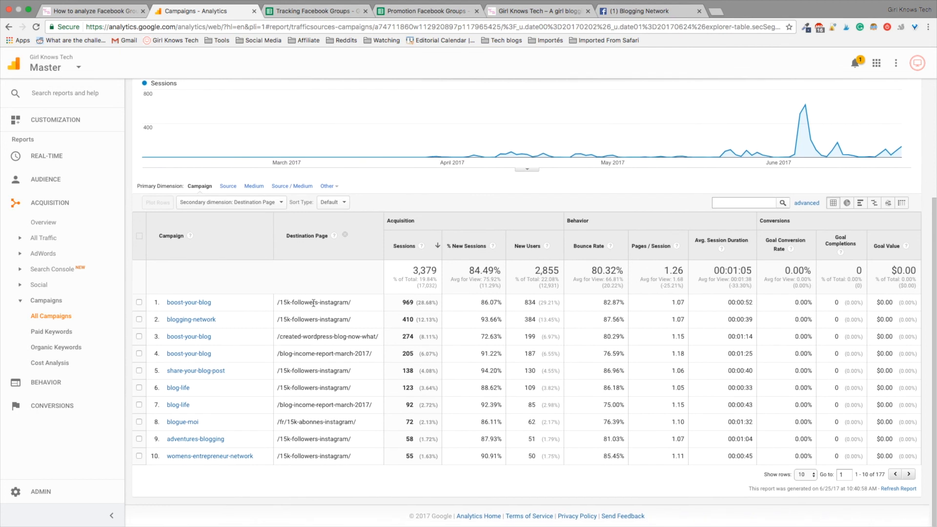
pyautogui.moveTo(356, 329)
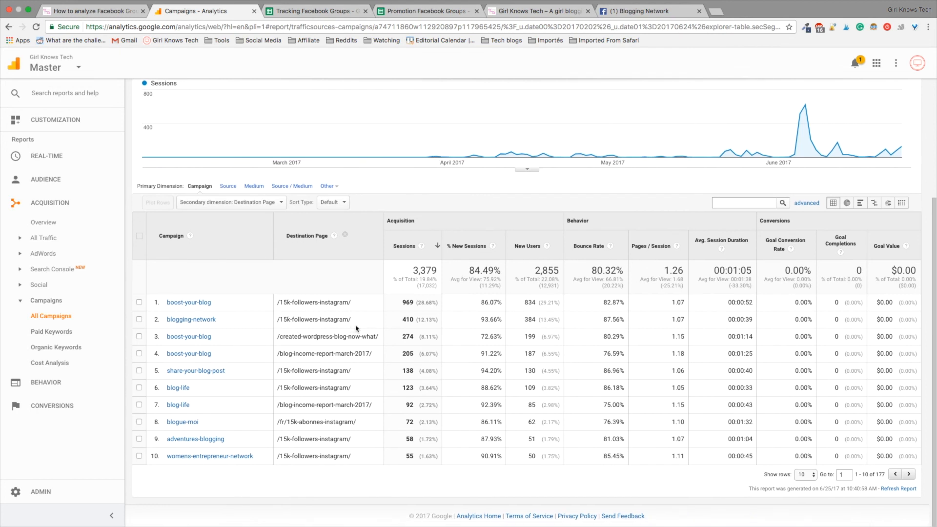
pyautogui.moveTo(276, 344)
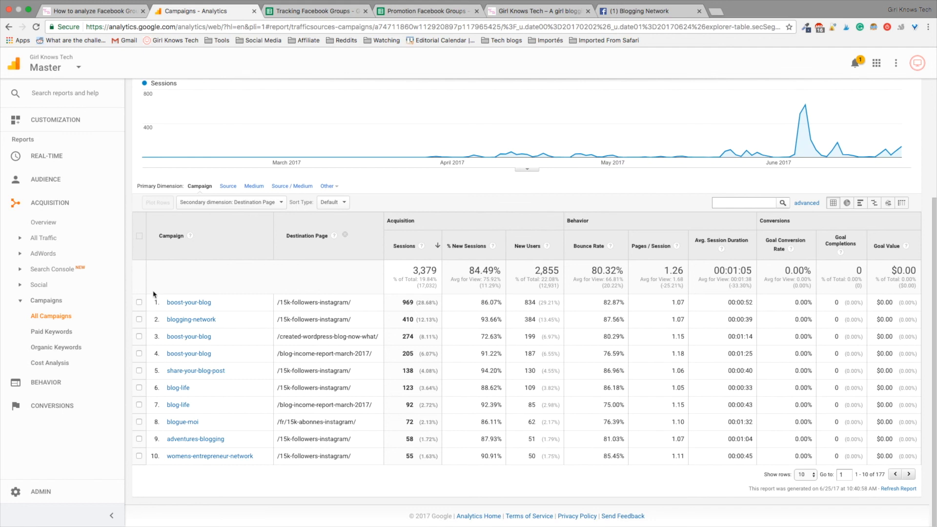
pyautogui.moveTo(220, 335)
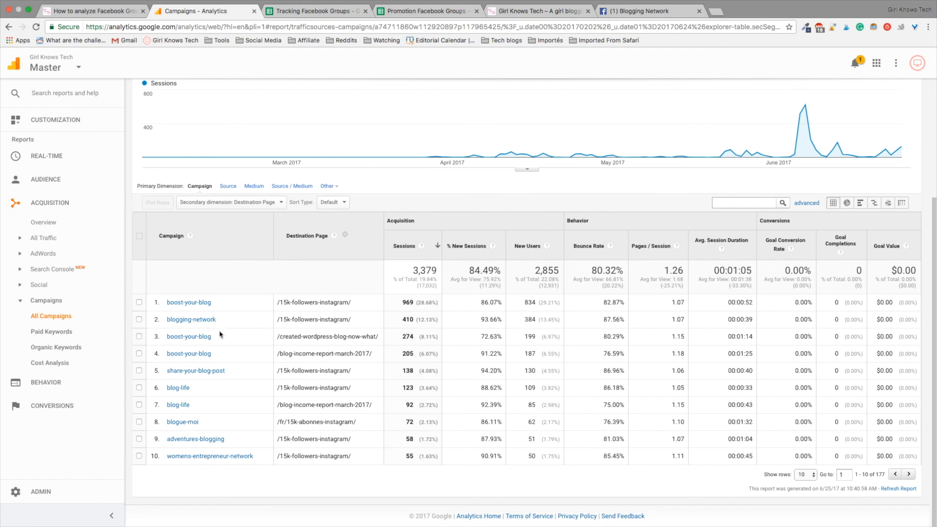
pyautogui.moveTo(244, 342)
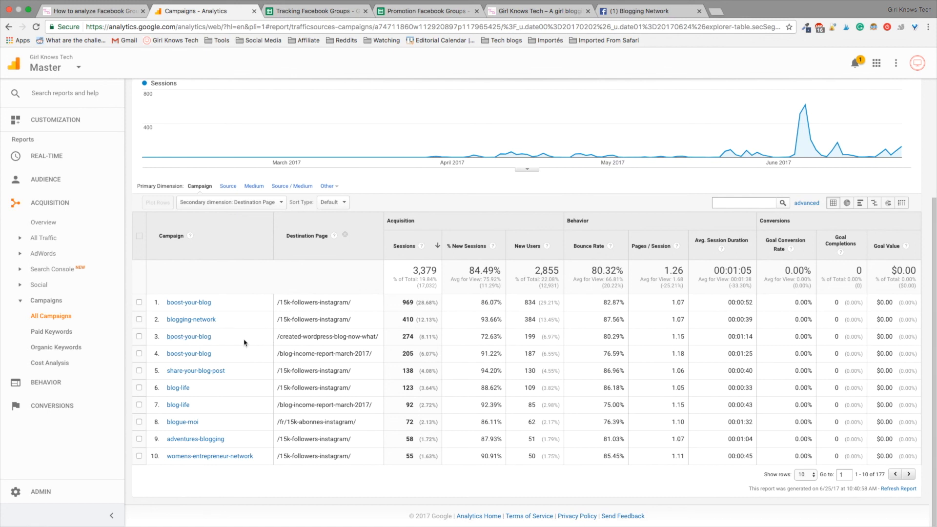
pyautogui.moveTo(221, 340)
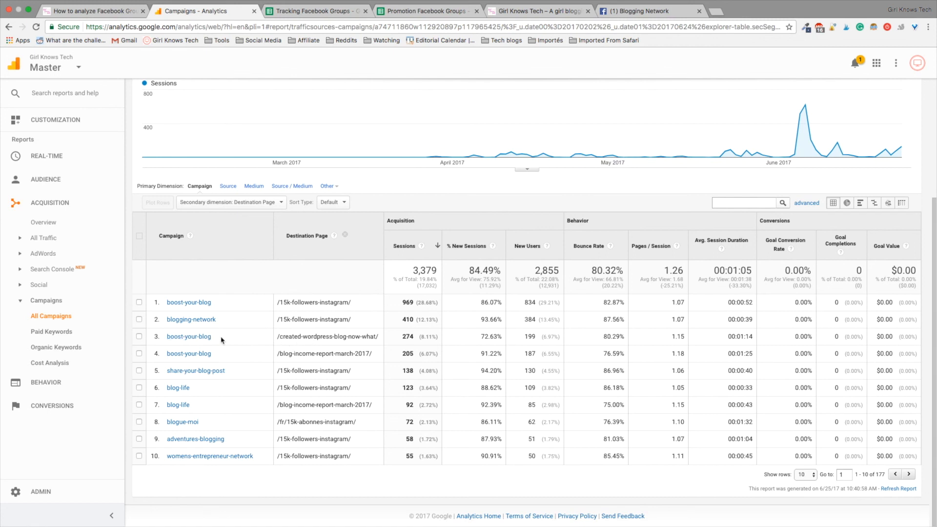
pyautogui.moveTo(260, 341)
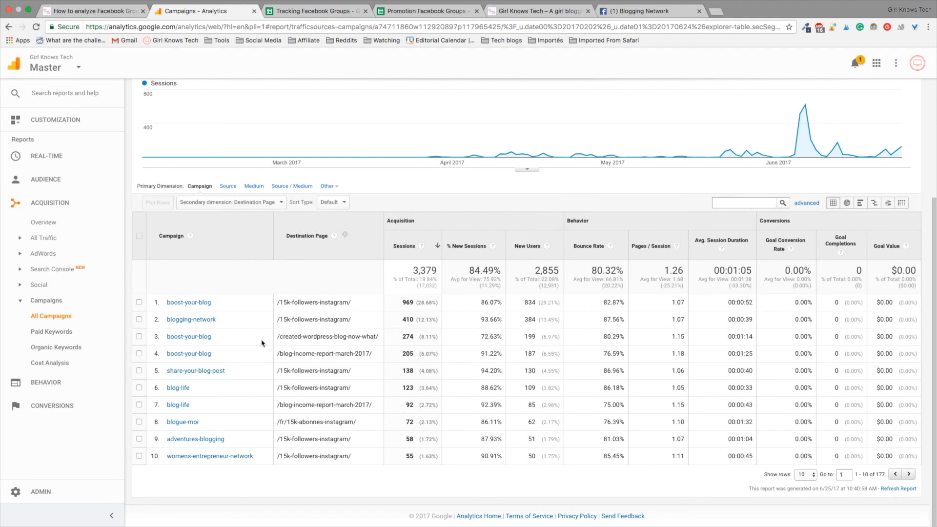
pyautogui.moveTo(262, 344)
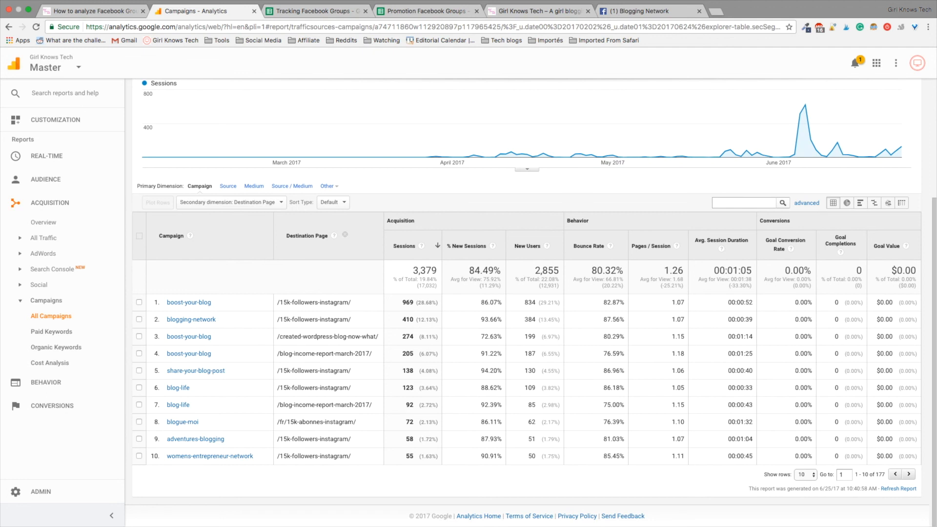